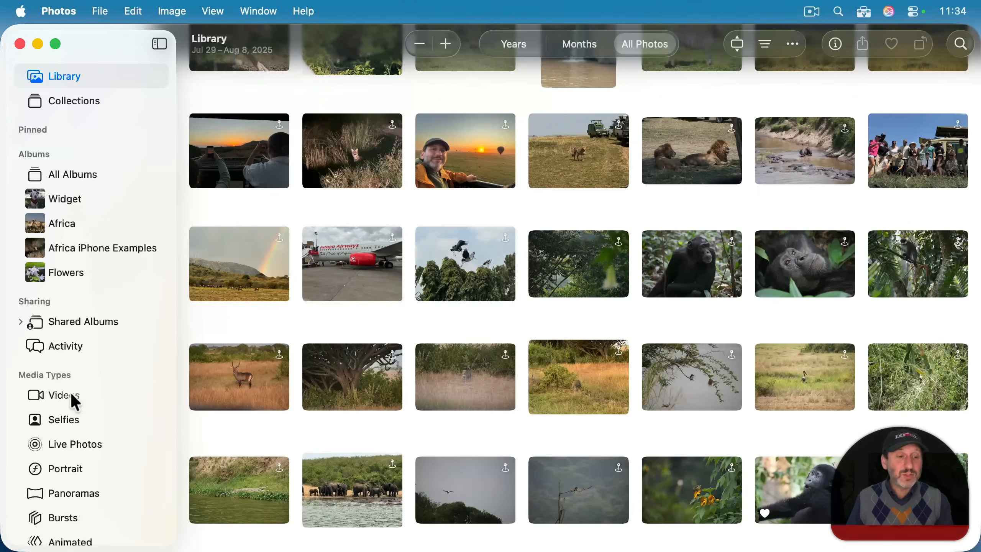
Step: Open the monkey clip from Videos and scrub to about 0:04, monkey facing forward
click(64, 395)
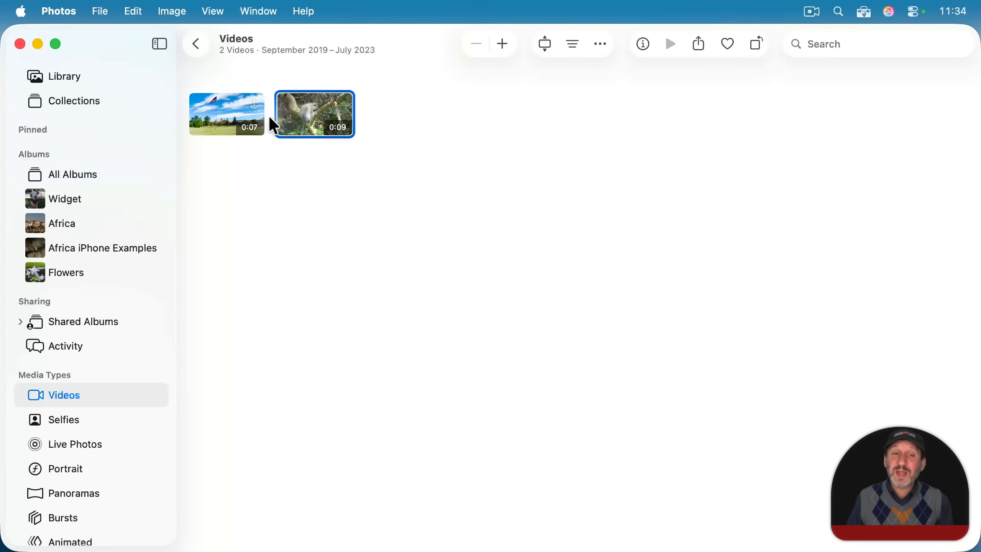
double_click(313, 114)
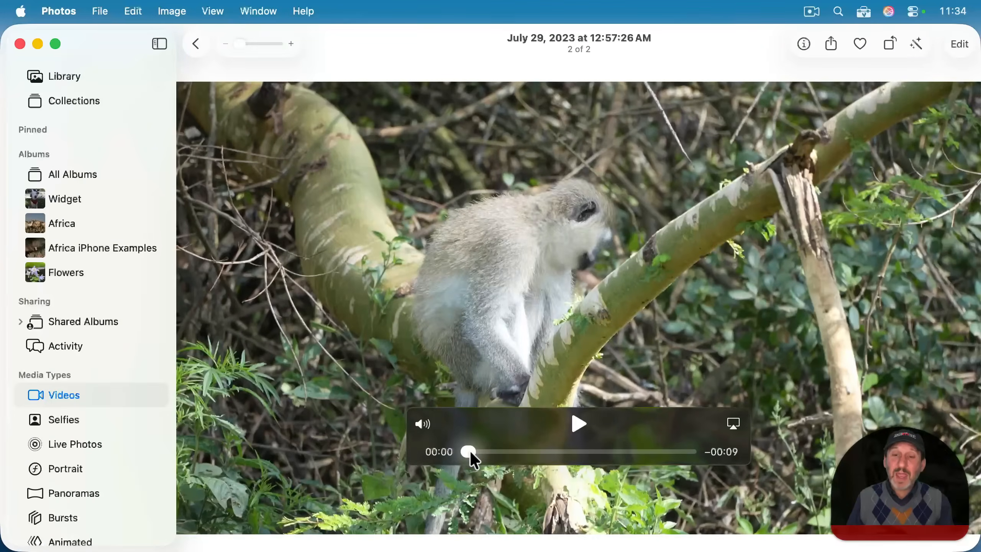
drag(468, 451, 529, 451)
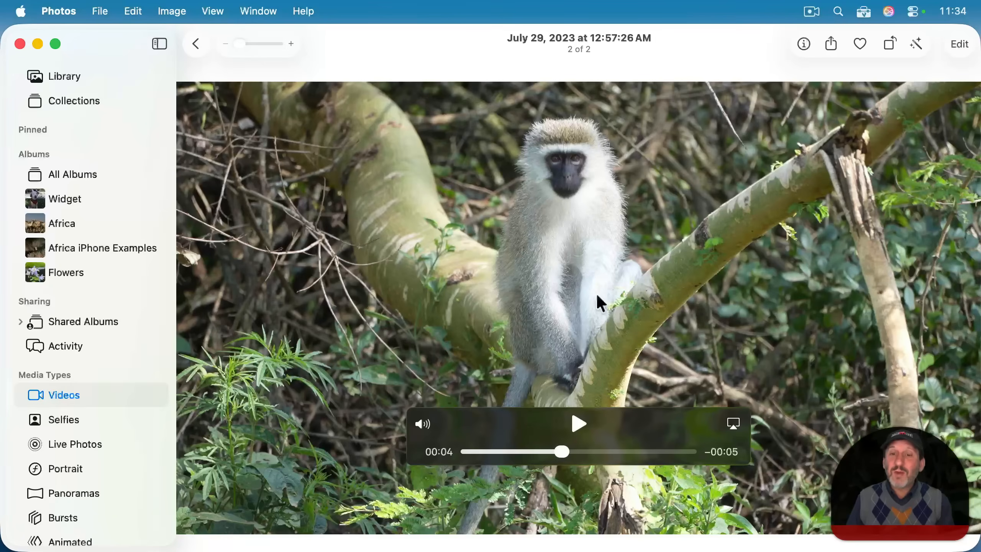
mouse_move(552, 126)
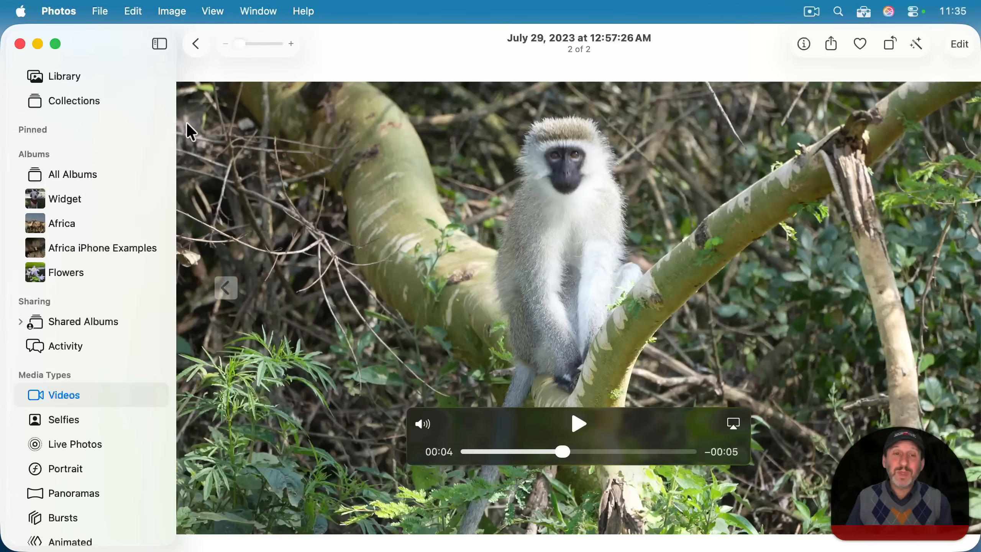
Step: Bring up the File menu's Export options for the paused monkey frame
click(99, 12)
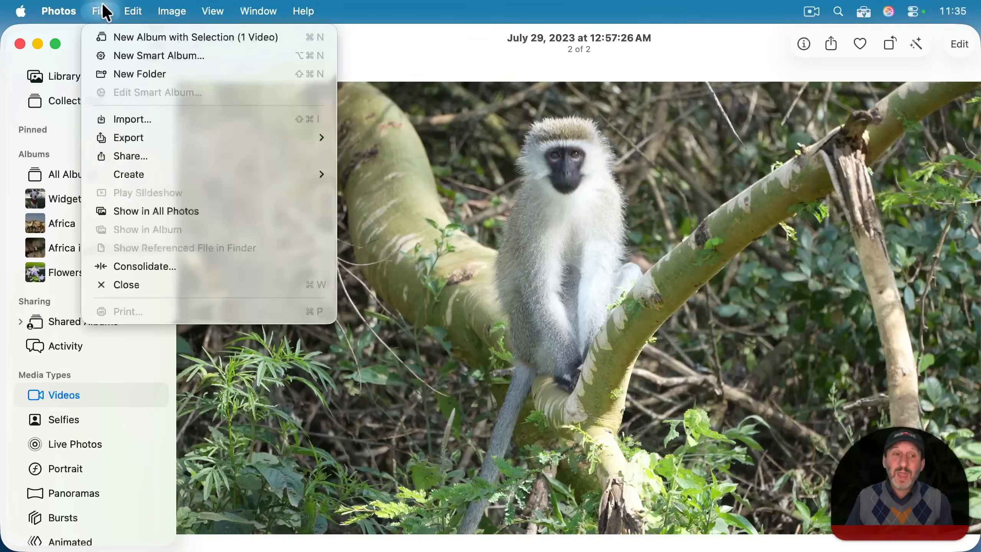
click(128, 138)
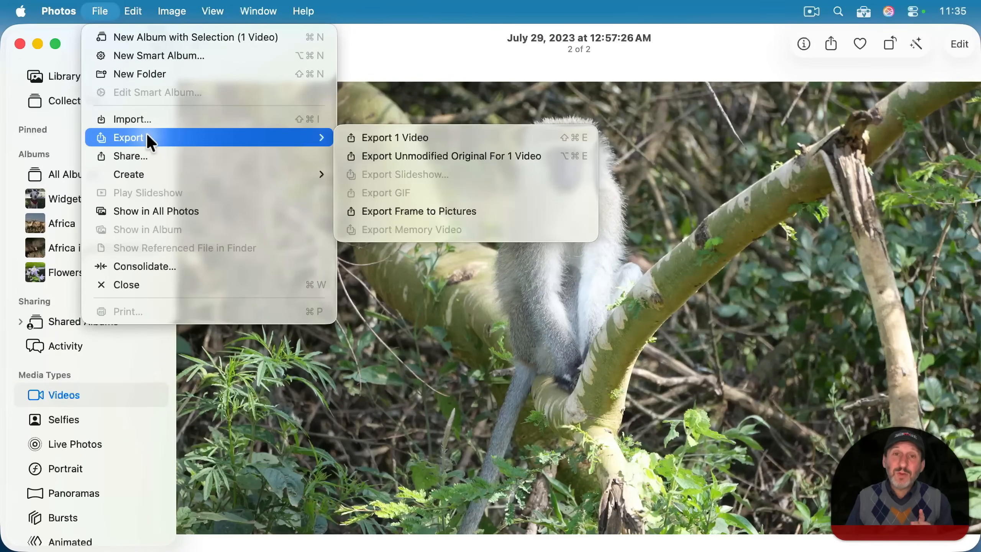
mouse_move(418, 211)
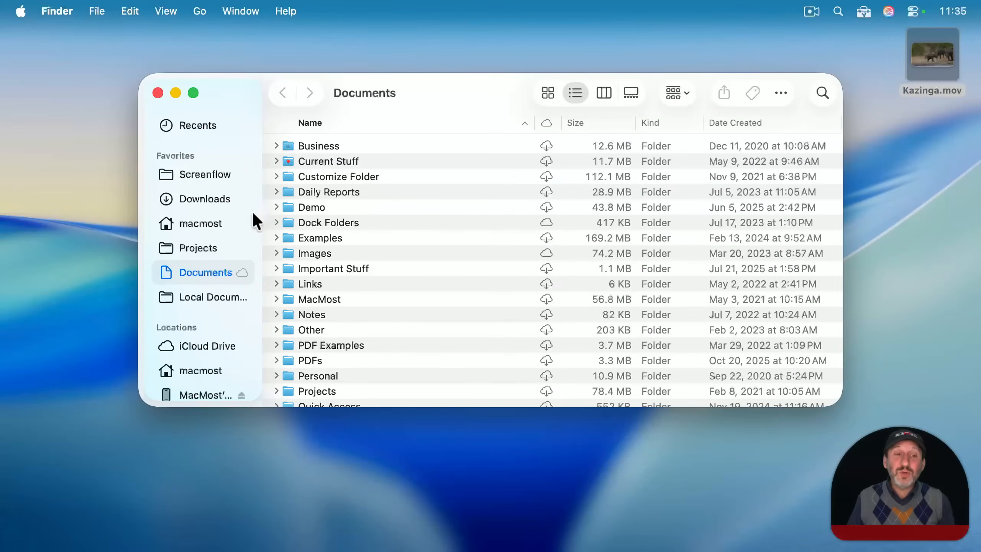
Step: Browse to the home Pictures folder and open the exported Frame TIFF in Preview
click(201, 223)
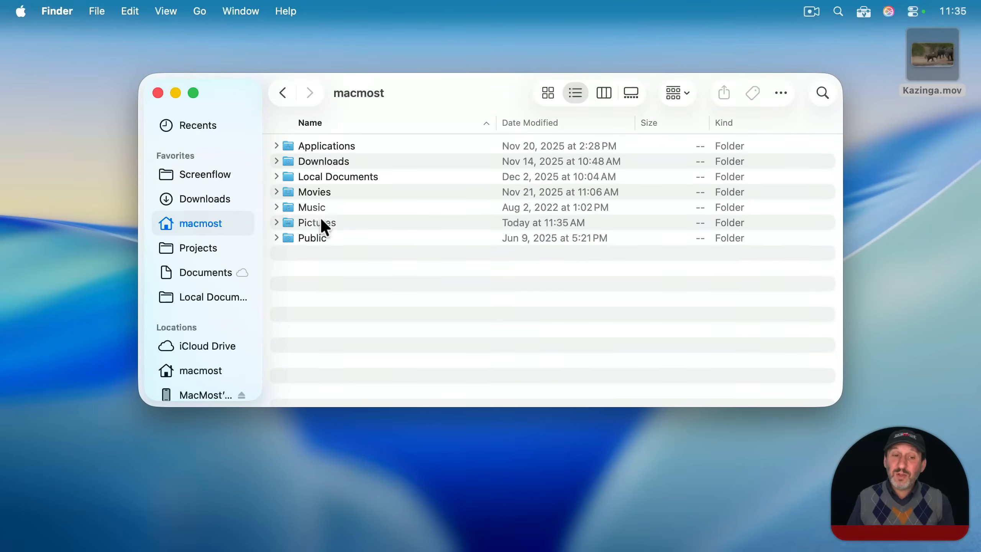
double_click(317, 222)
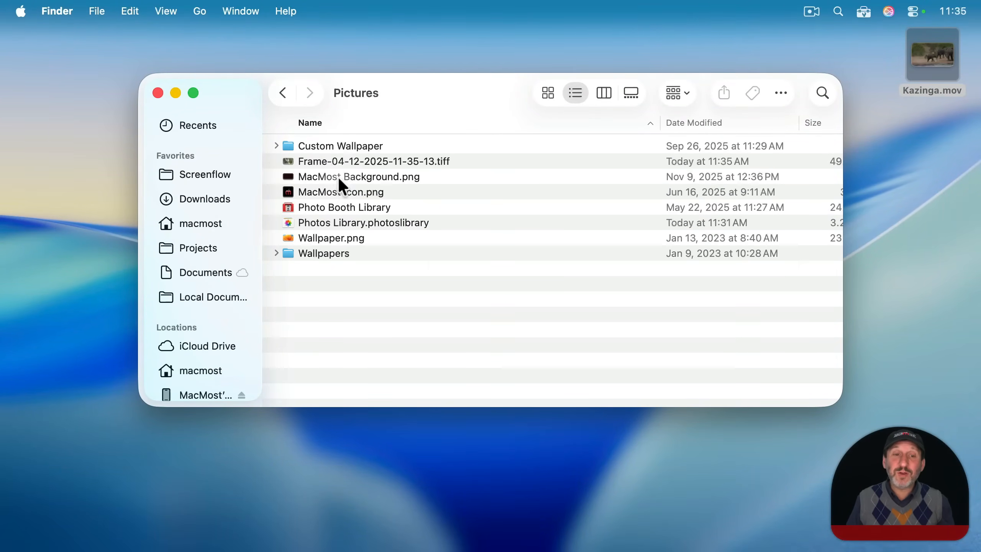
mouse_move(331, 234)
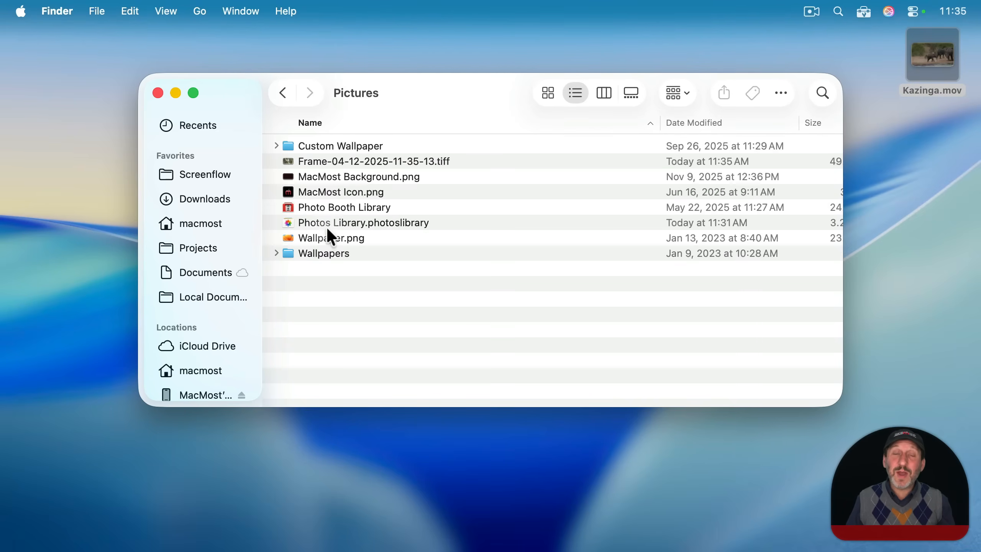
mouse_move(325, 169)
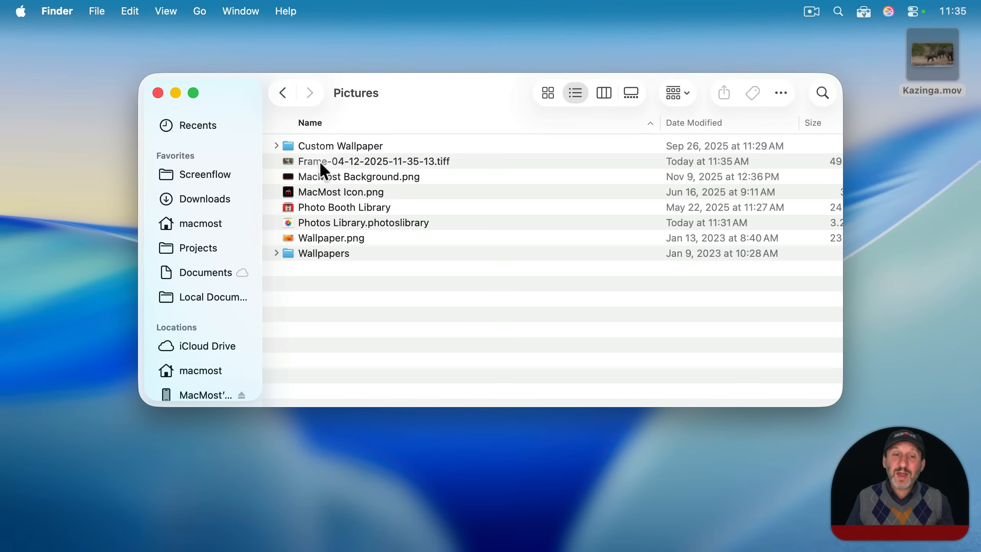
click(374, 161)
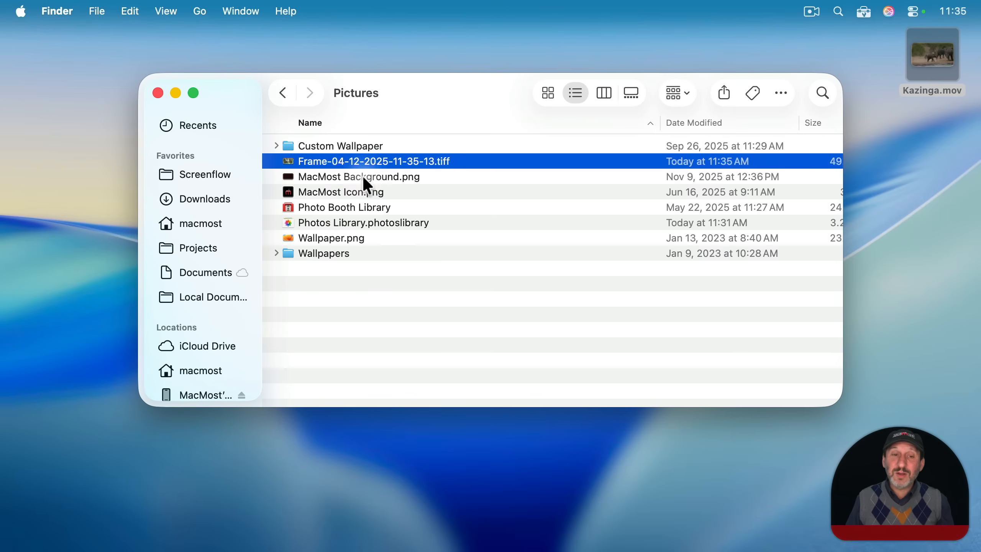
double_click(373, 161)
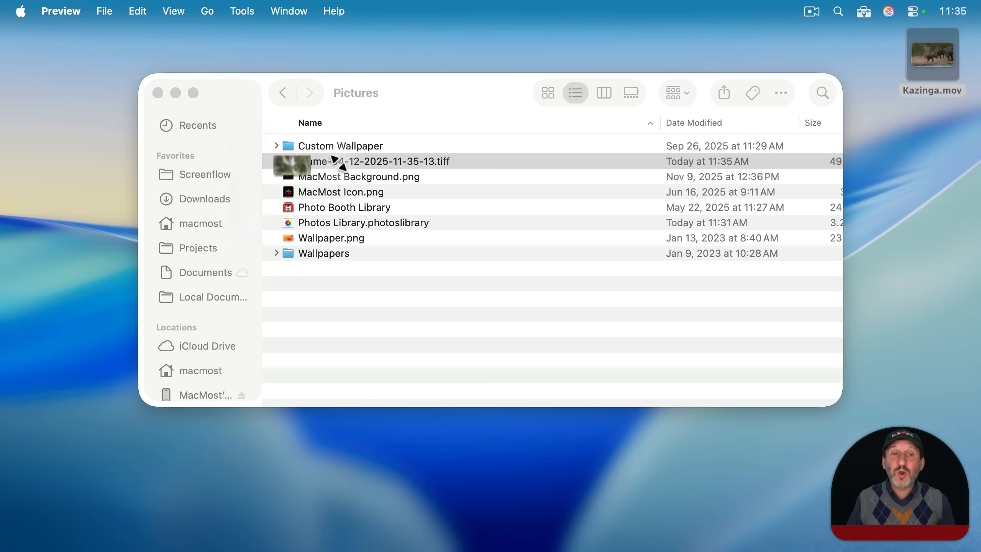
double_click(374, 161)
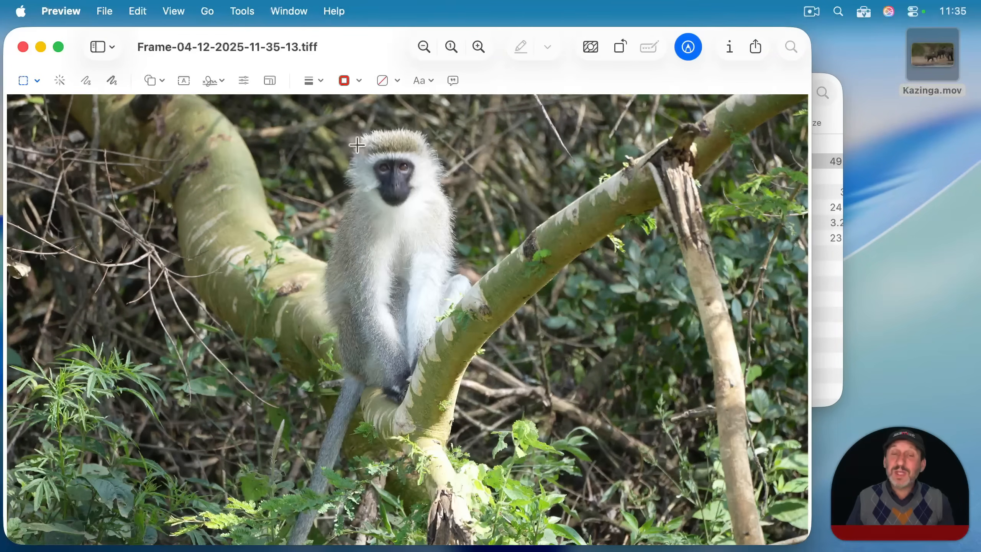
mouse_move(801, 236)
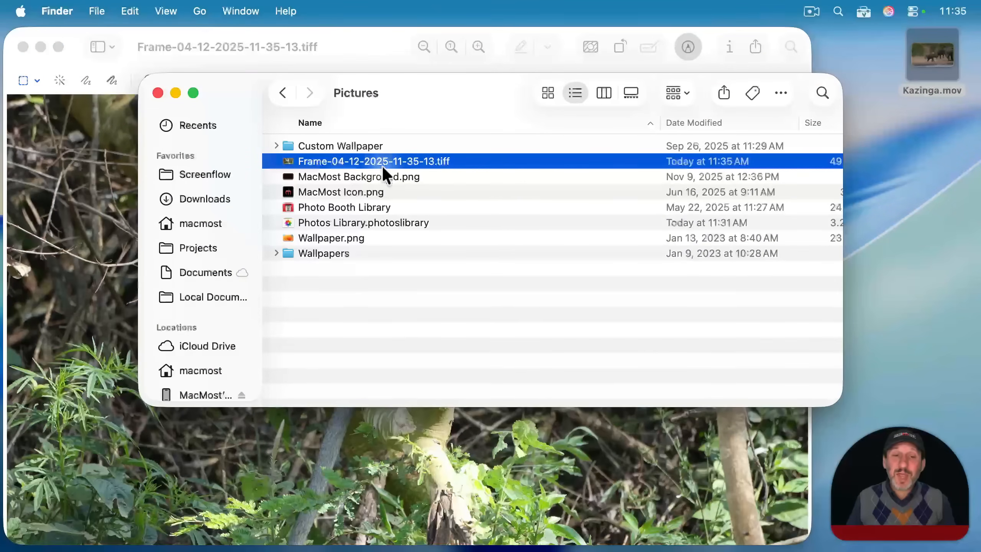
scroll(right, 3)
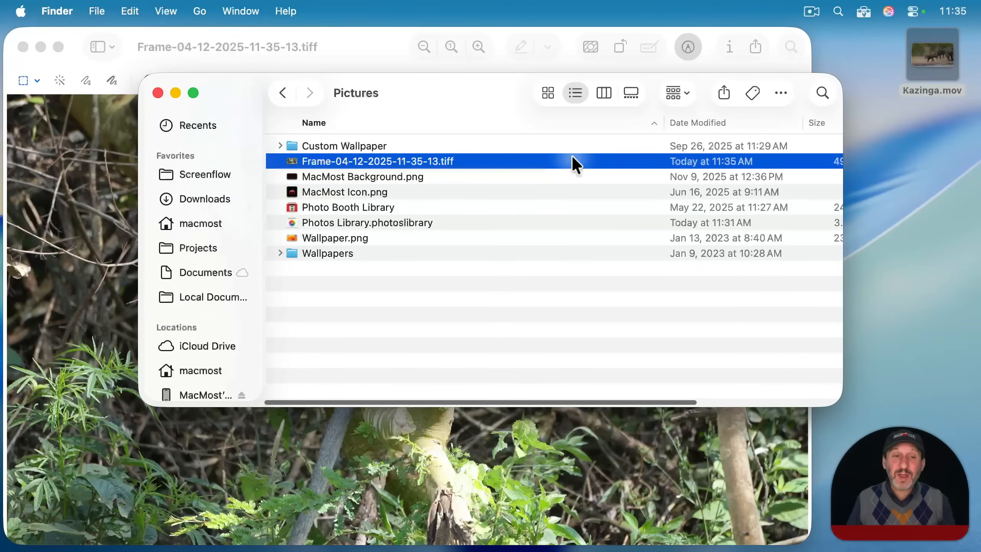
double_click(377, 161)
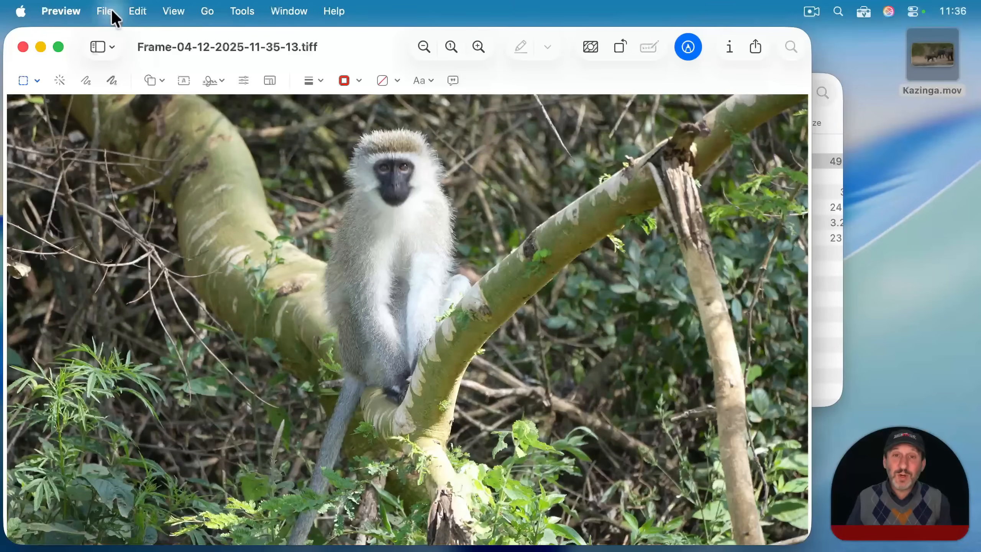
click(105, 12)
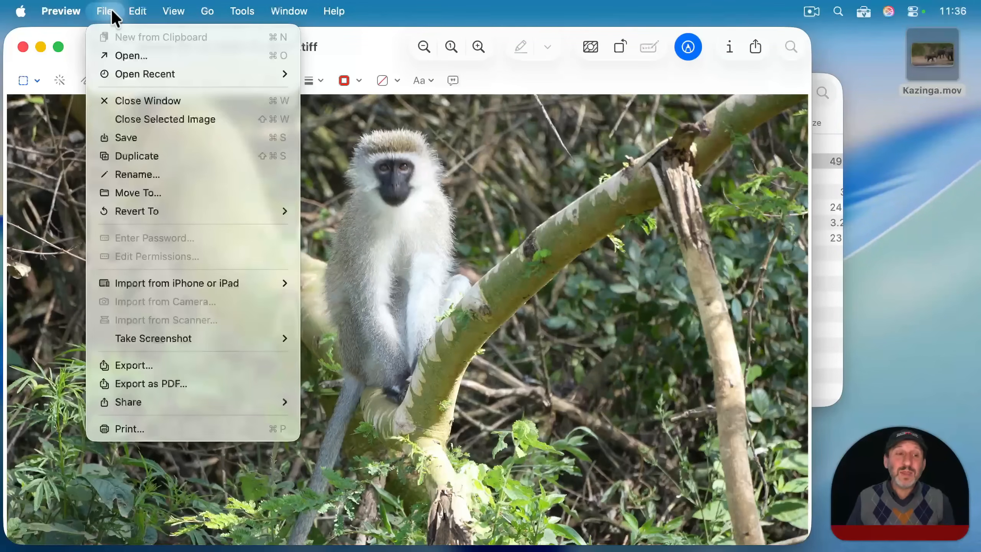
mouse_move(177, 362)
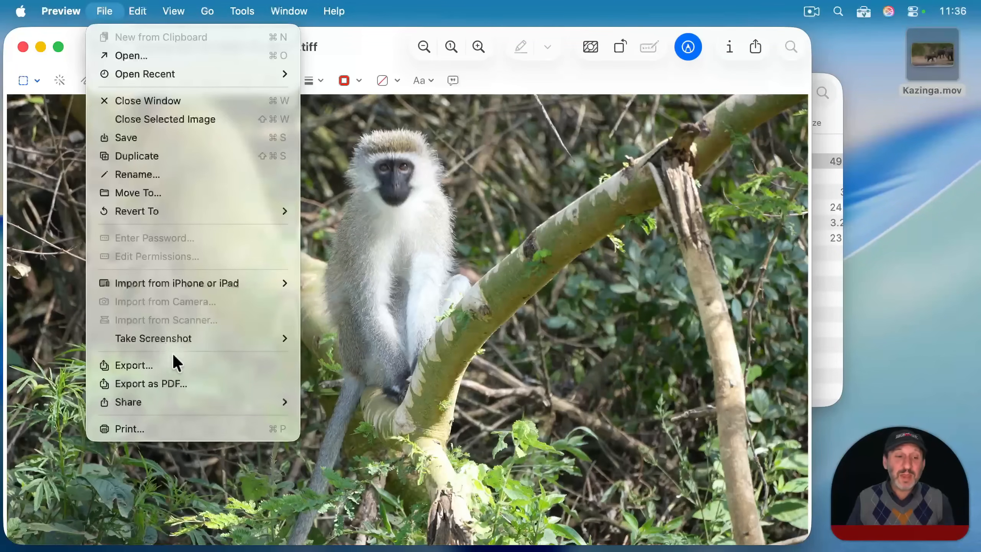
click(133, 364)
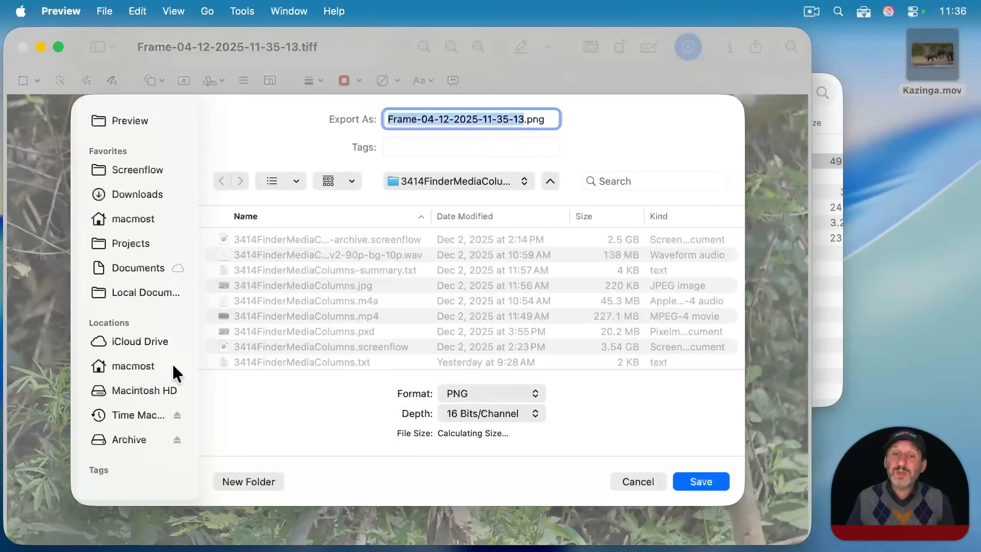
click(491, 392)
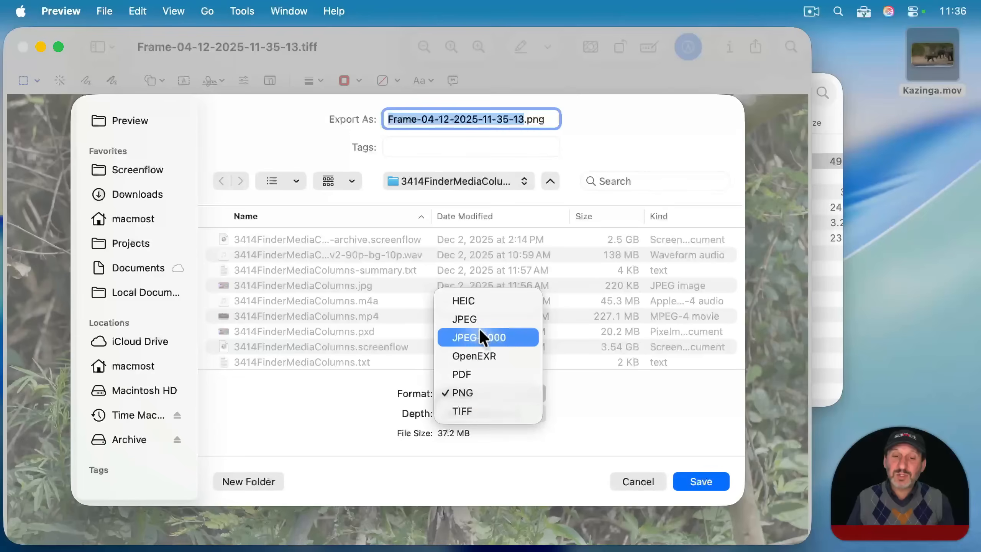
click(464, 301)
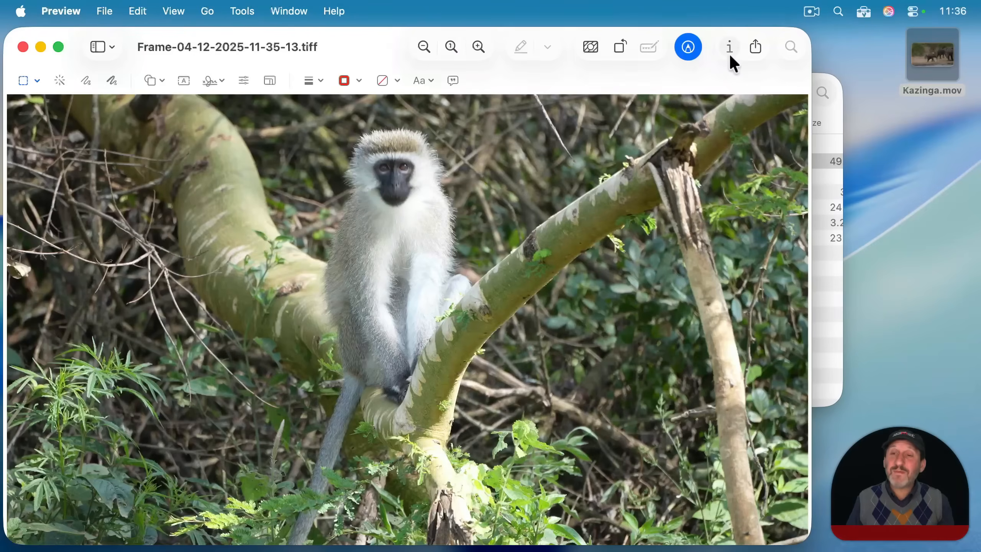
Step: Show the Inspector with the TIFF's 3,840 × 2,160, 16-bit RGB details
click(728, 46)
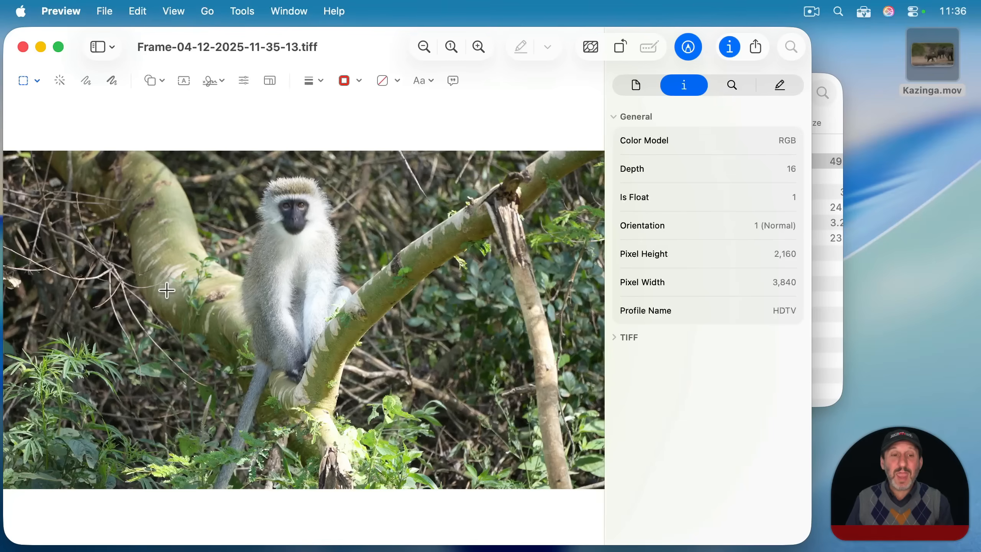
mouse_move(401, 256)
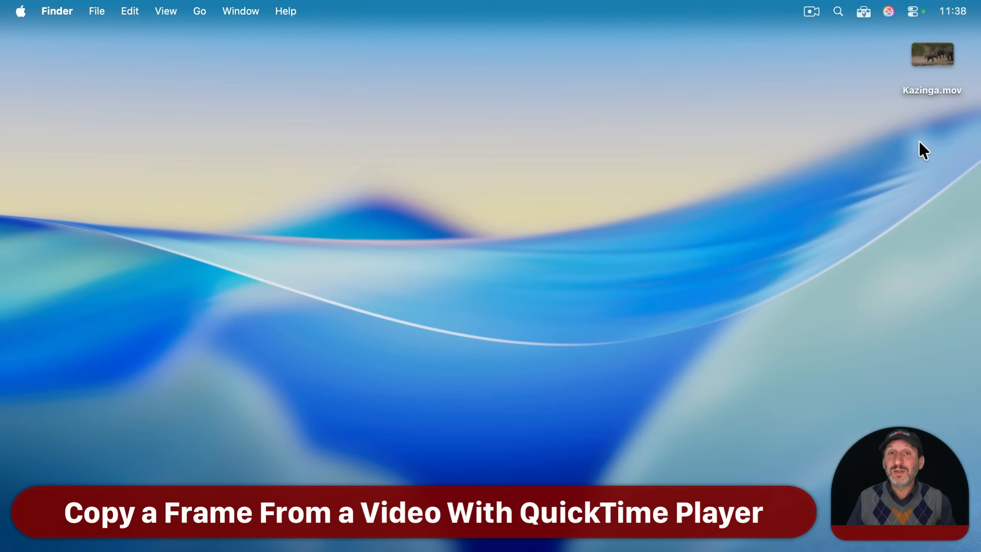
mouse_move(895, 195)
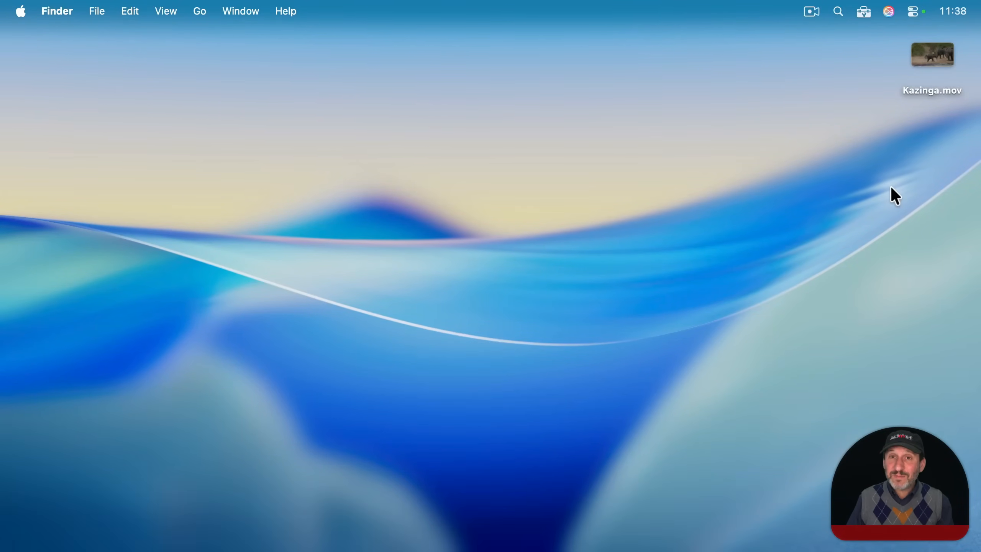
Step: Open Kazinga.mov in QuickTime Player and pause at 0:07 on the running elephant calves
click(931, 54)
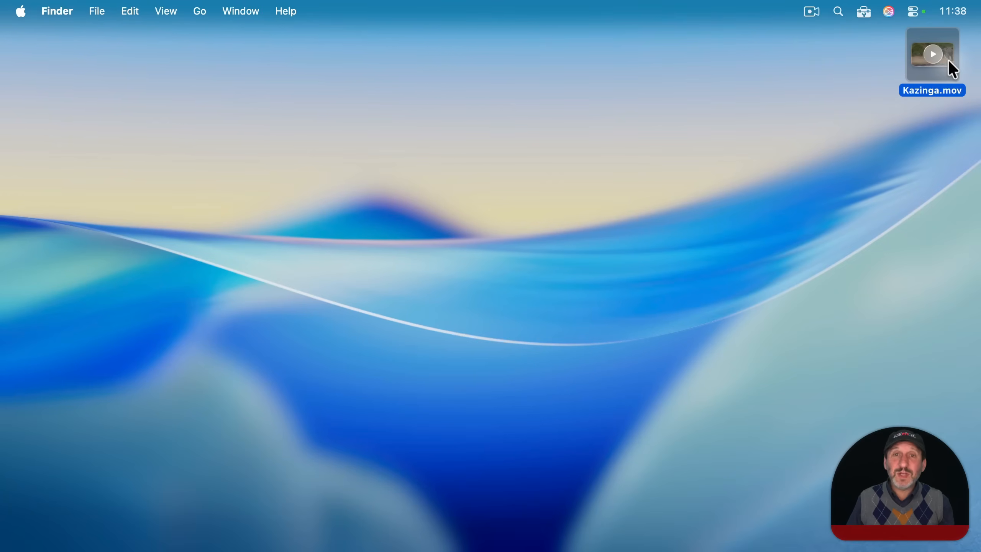
double_click(932, 53)
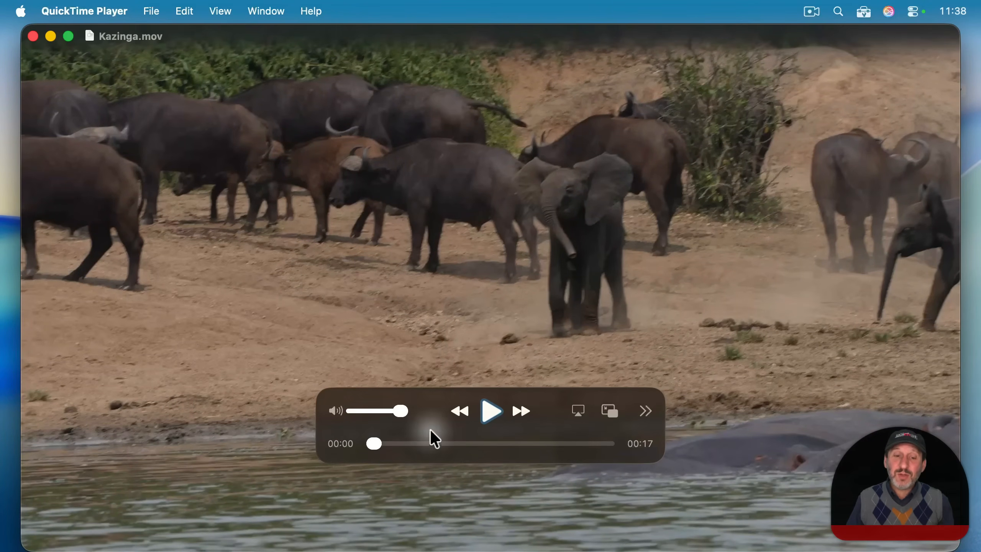
drag(374, 443, 468, 443)
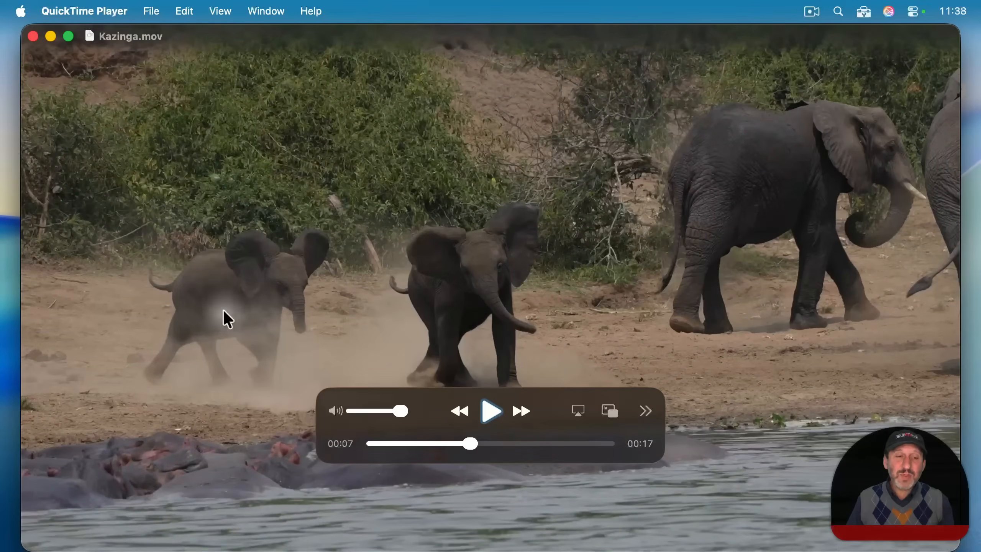
mouse_move(479, 463)
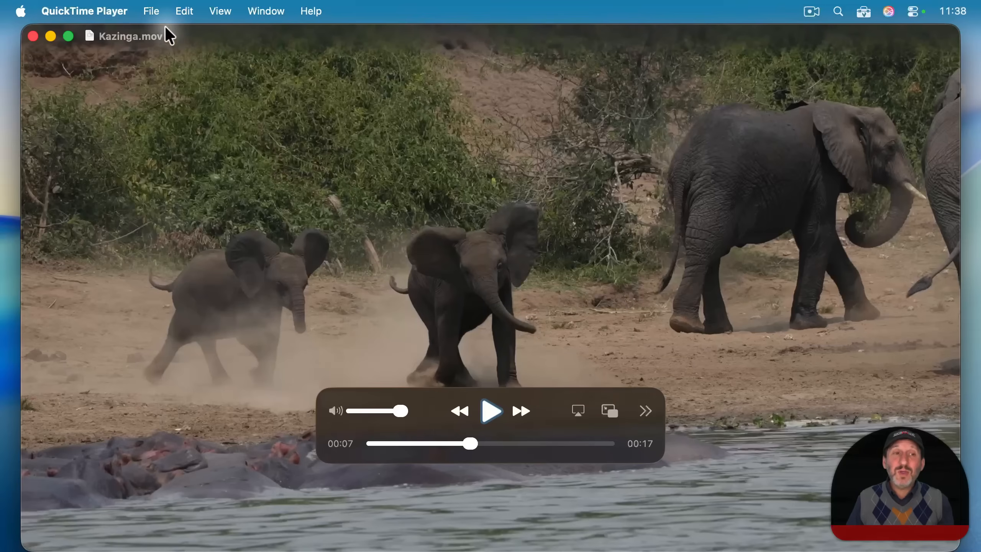
click(183, 10)
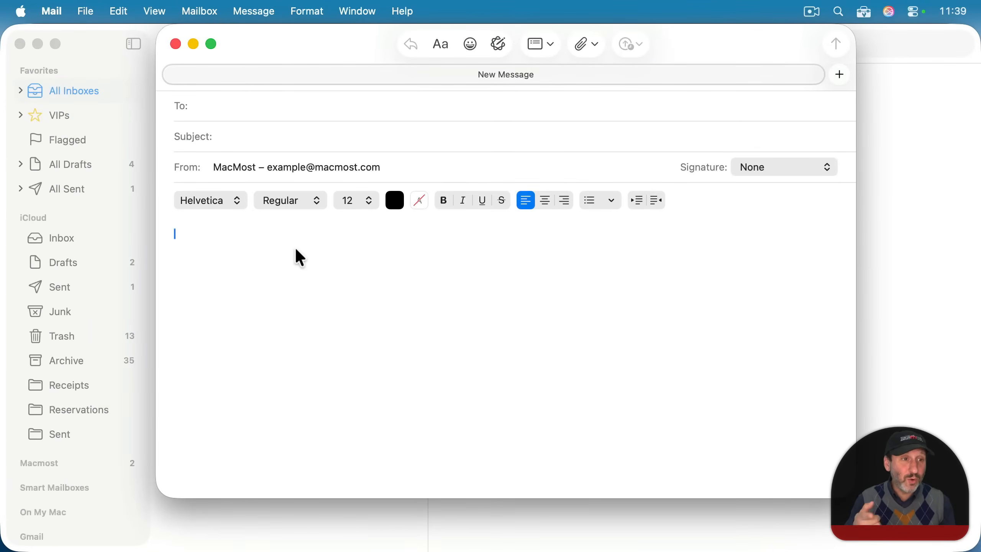
Step: Paste the copied elephant frame into the new Mail message body
key(cmd+v)
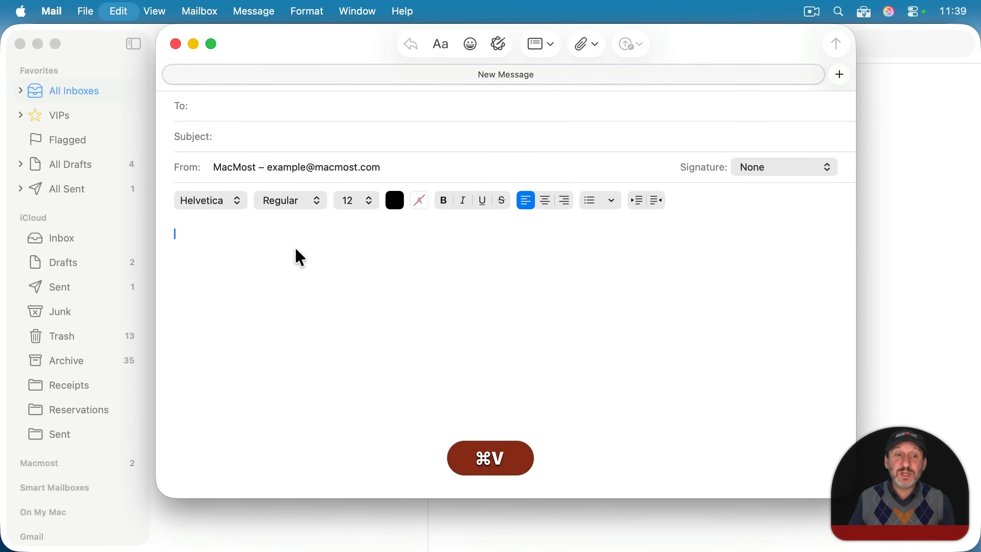
key(cmd+v)
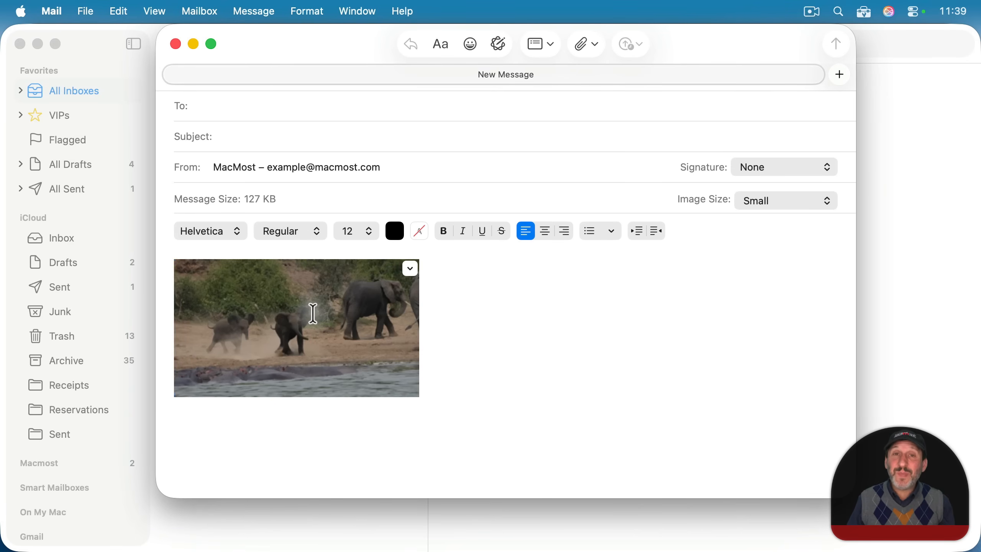
double_click(296, 327)
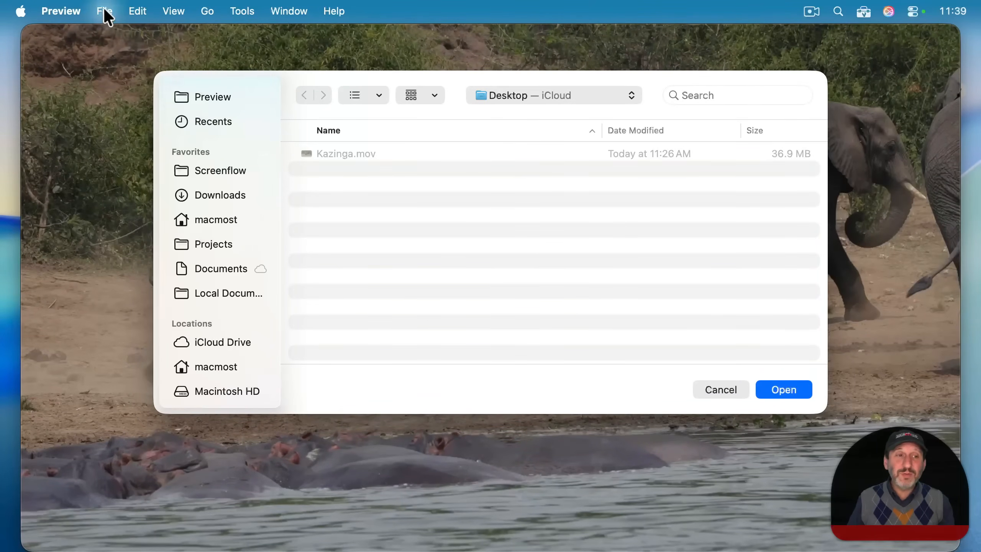
Step: Create an image from the clipboard and save it to the Desktop as Kazinga.heic
click(104, 11)
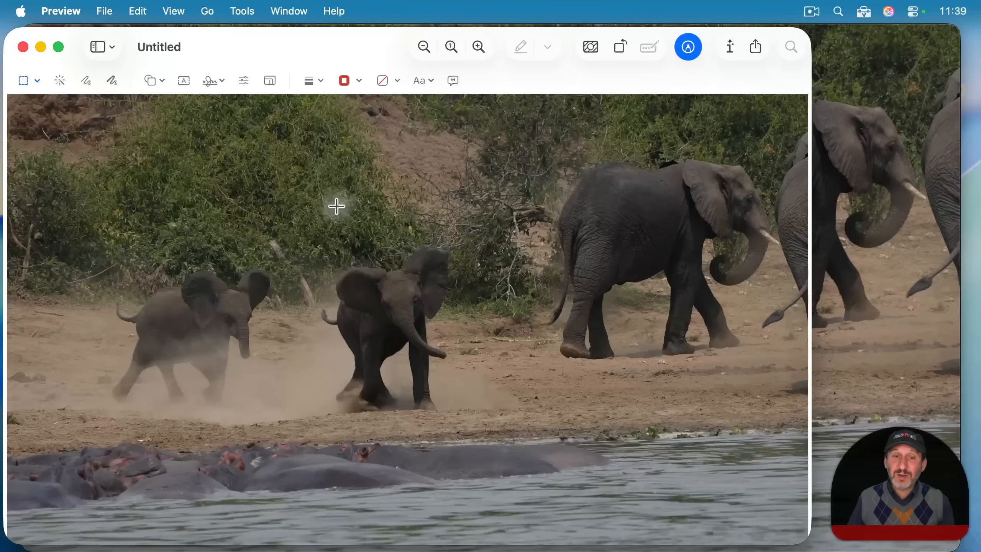
mouse_move(161, 111)
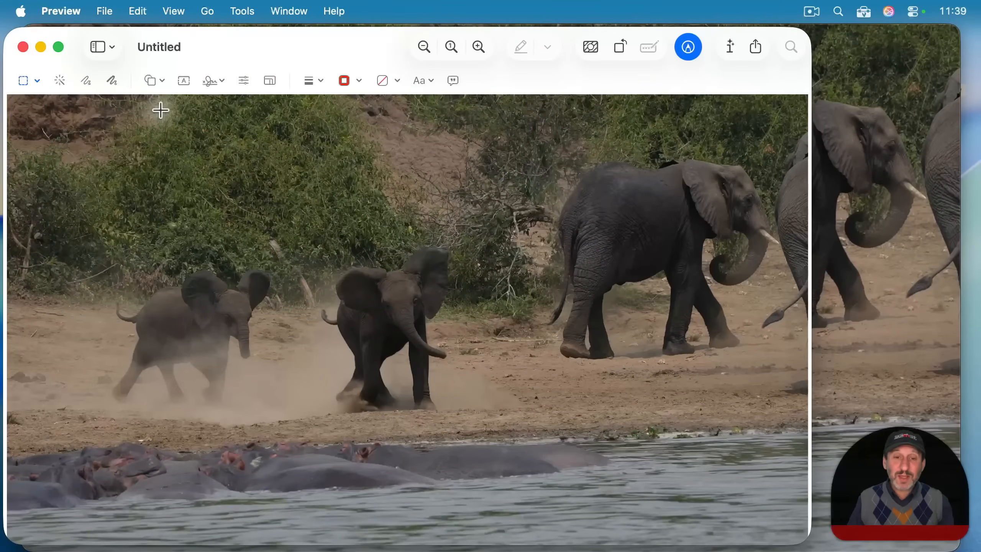
click(105, 11)
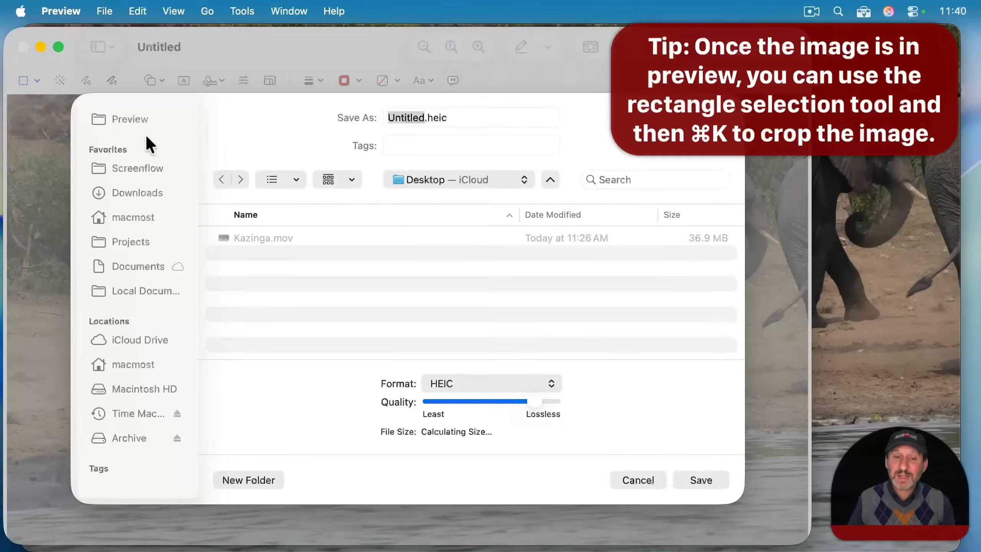
click(490, 384)
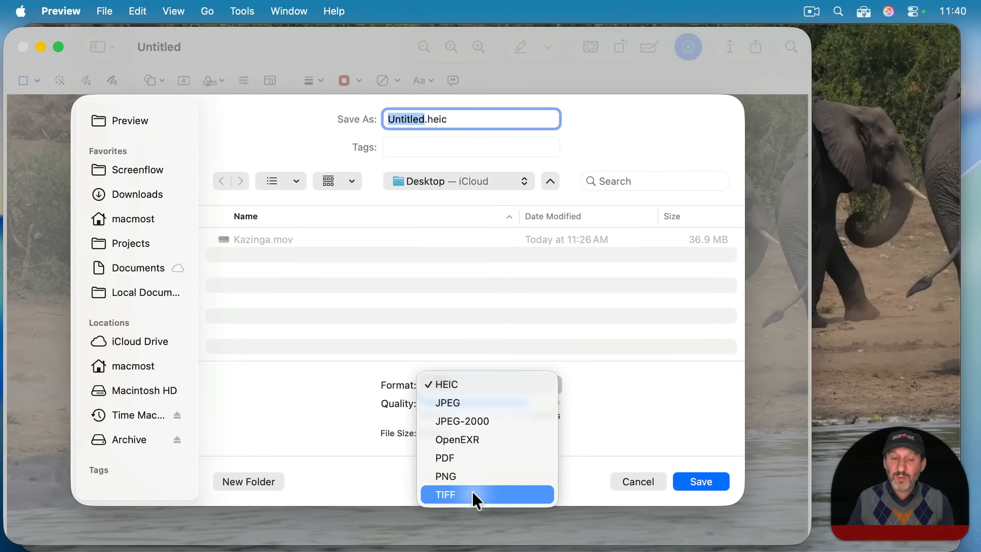
mouse_move(457, 405)
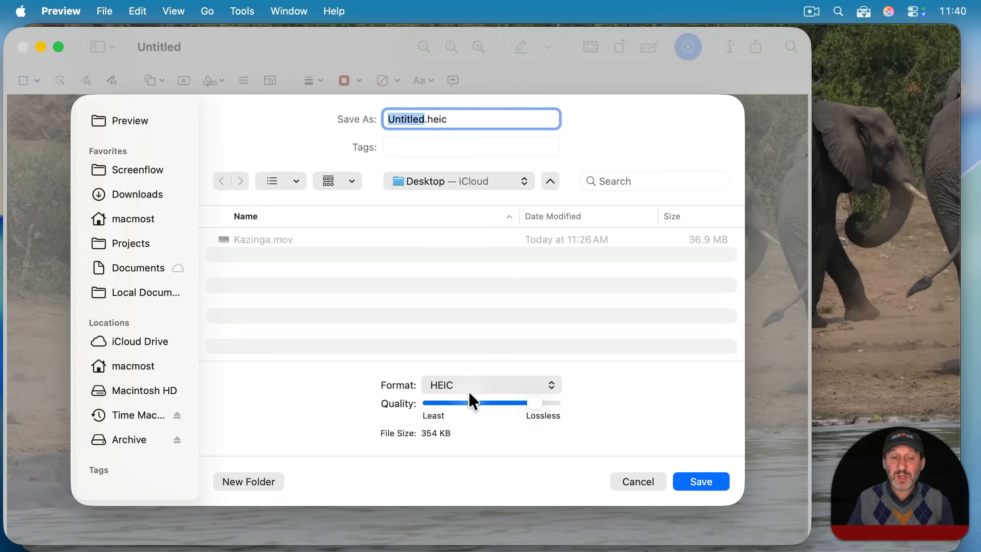
click(700, 482)
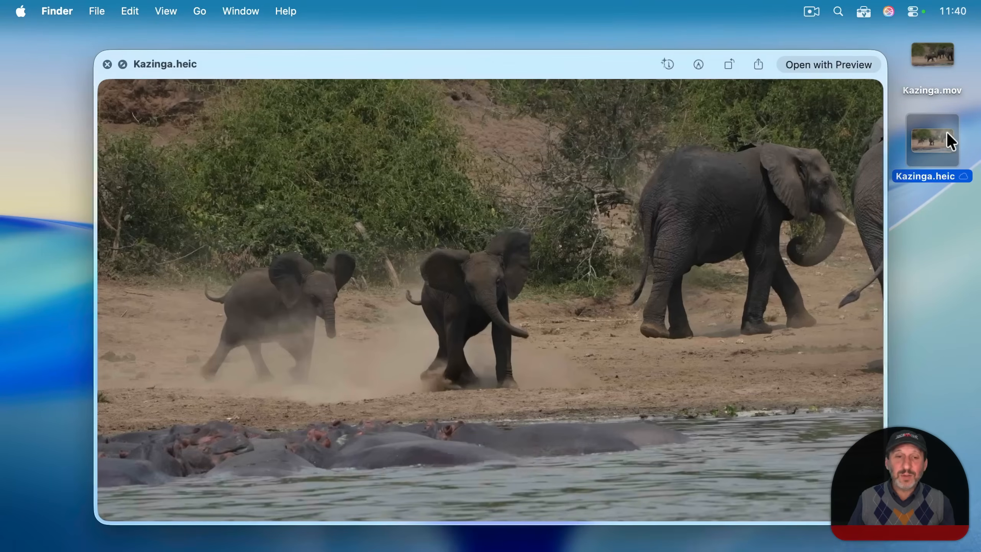
Step: Get Info on Kazinga.heic, confirming a 1920×1080 HEIF image of 354 KB
key(cmd+i)
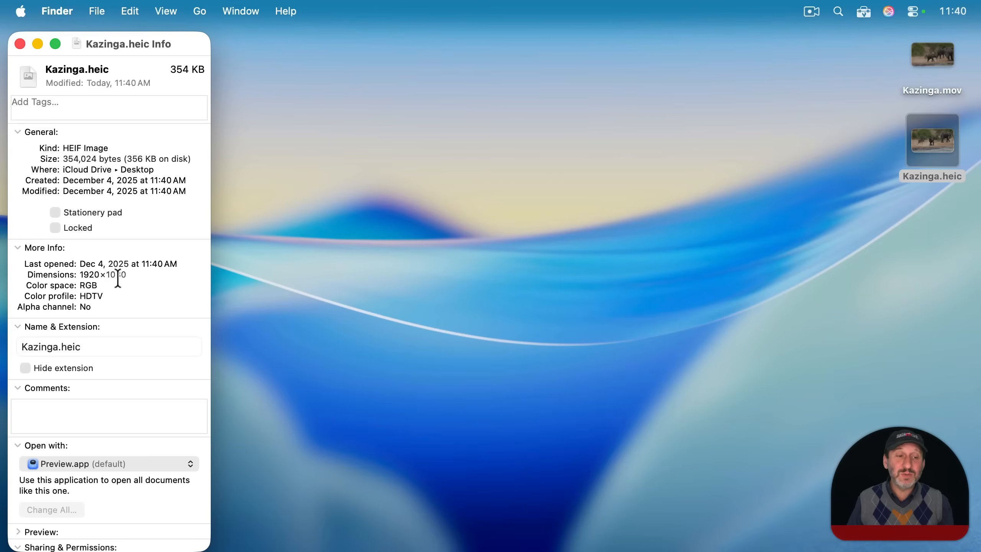
click(19, 44)
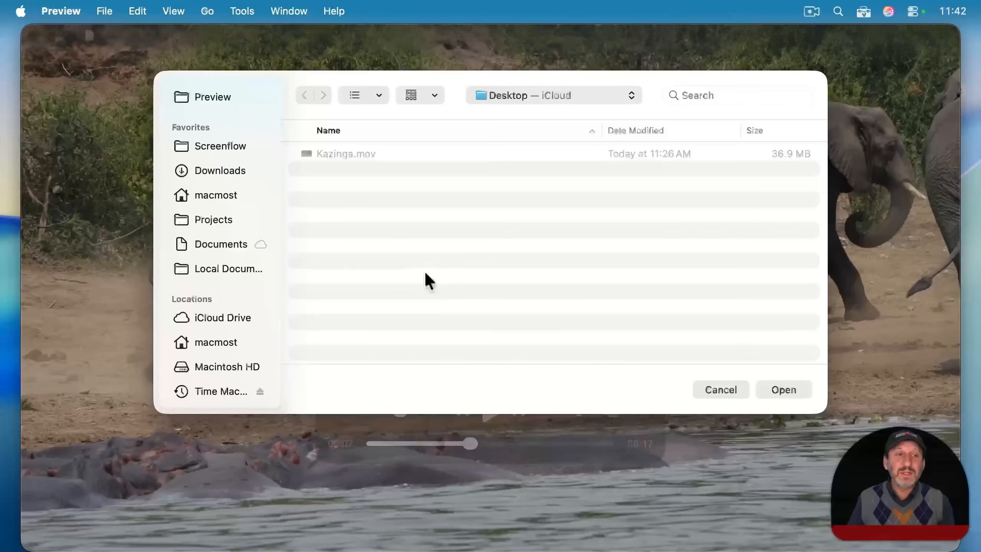
Step: Add the clipboard elephant frame to the Photos library via Preview's Share menu
click(104, 10)
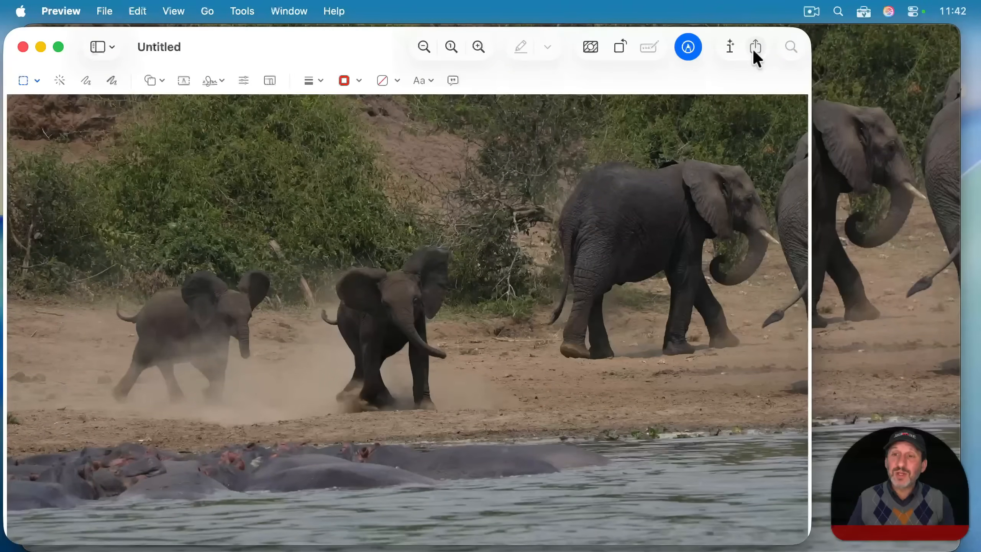
click(756, 47)
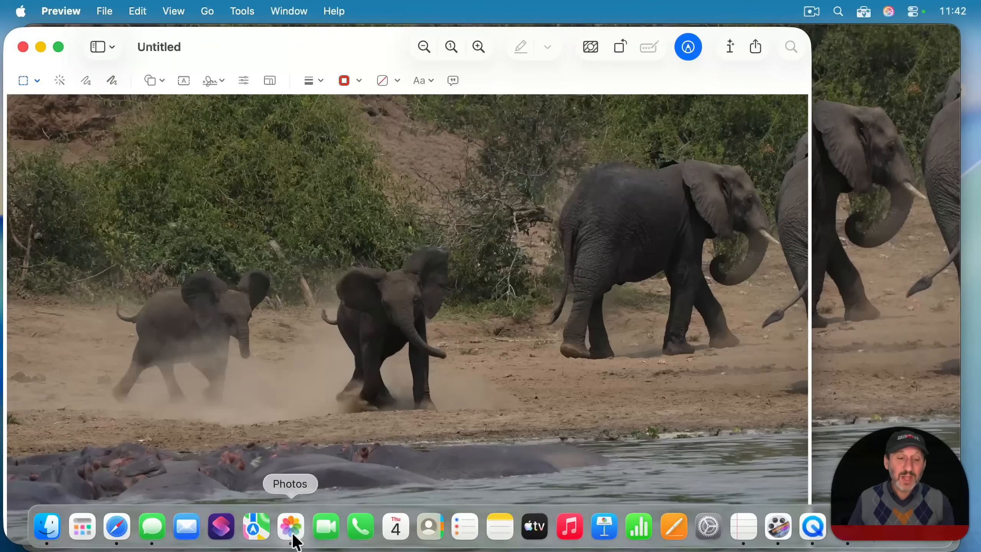
click(289, 526)
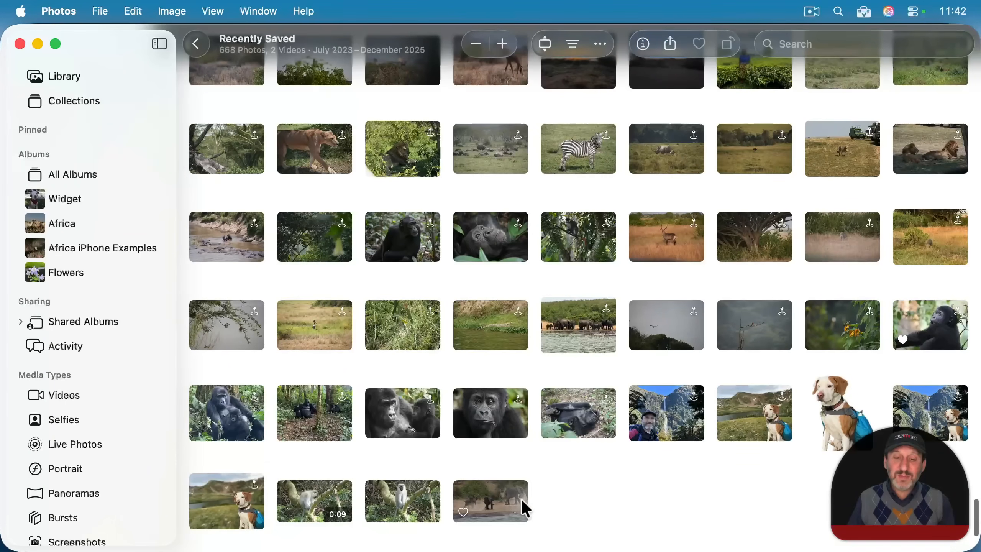
Step: View the new elephant frame in Photos, then open the monkey video
double_click(491, 502)
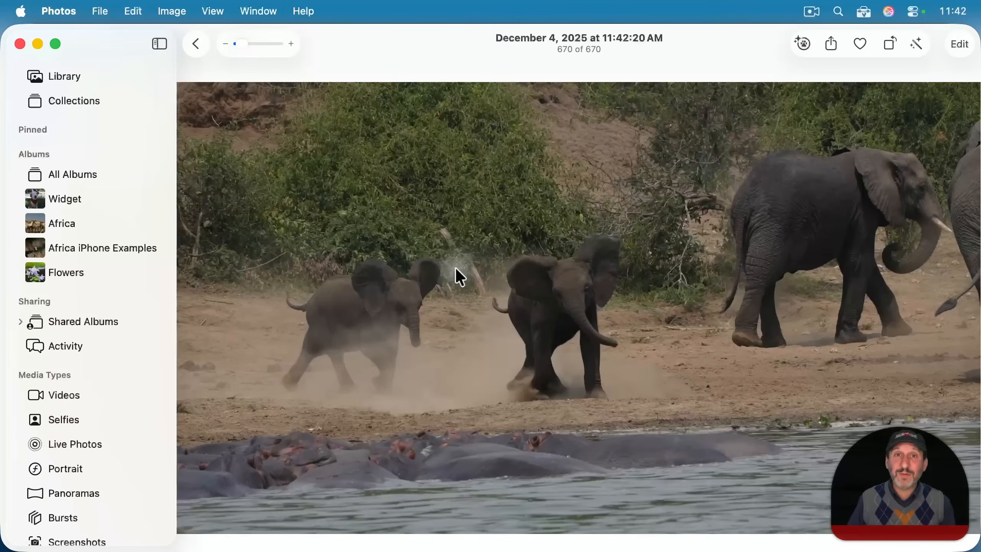
click(195, 43)
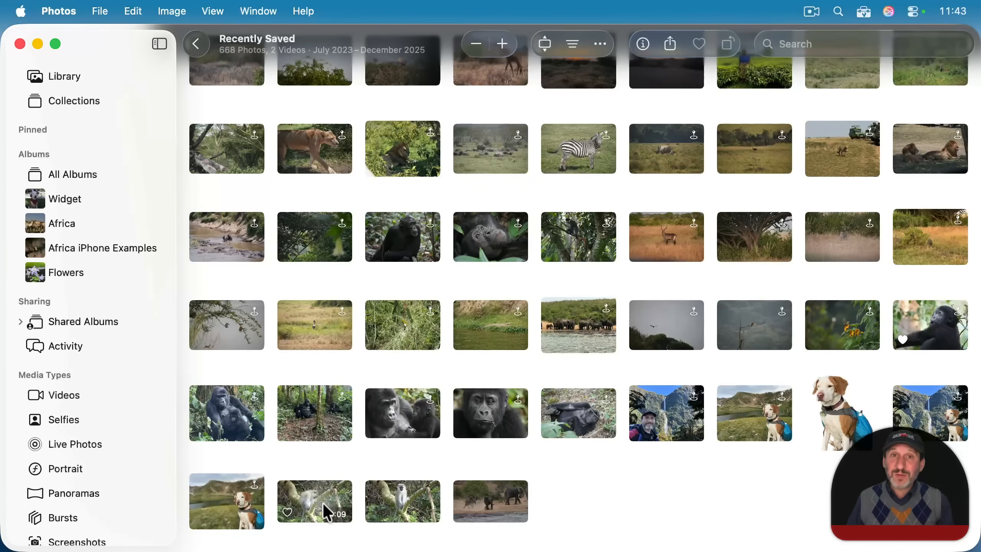
double_click(315, 501)
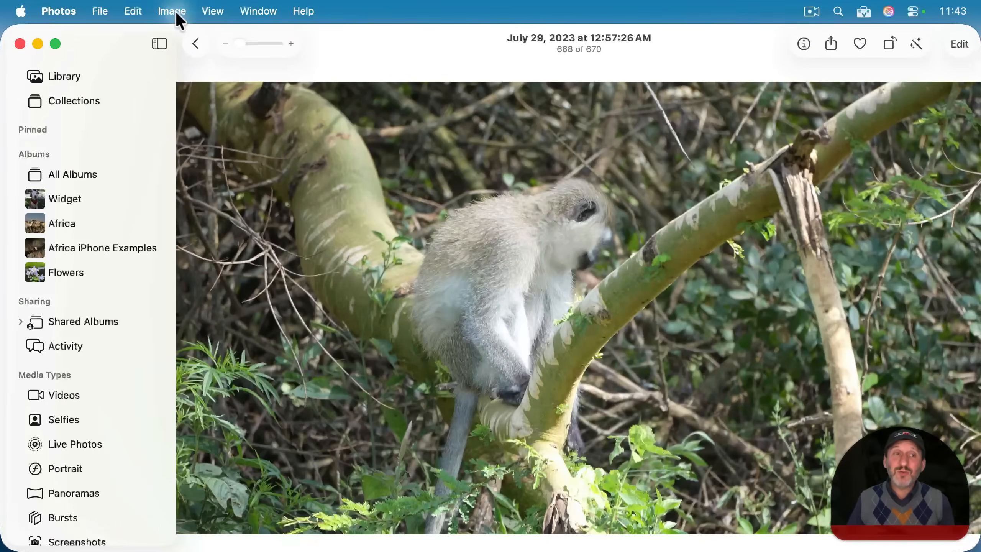
Step: Edit the monkey clip C0021.mp4 externally with QuickTime Player
click(172, 11)
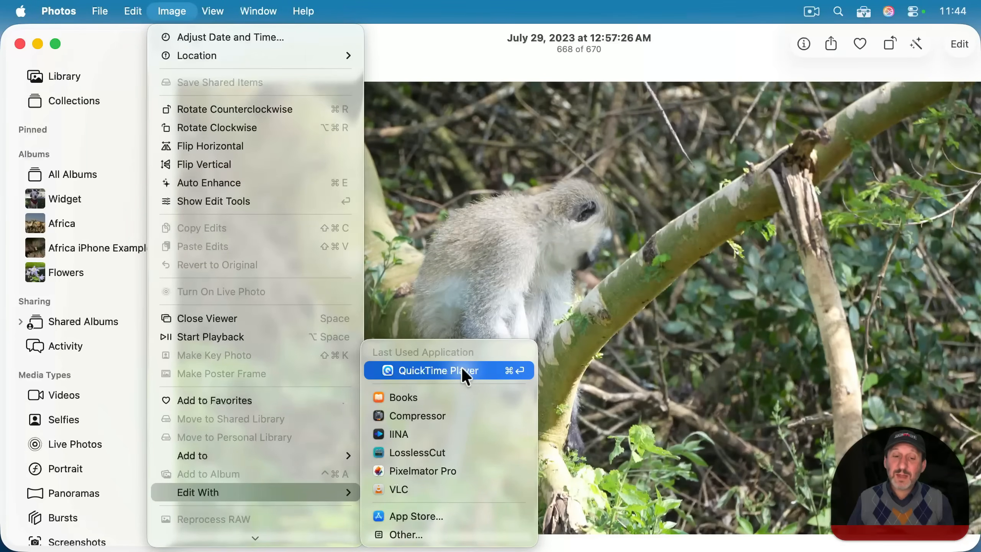
click(437, 371)
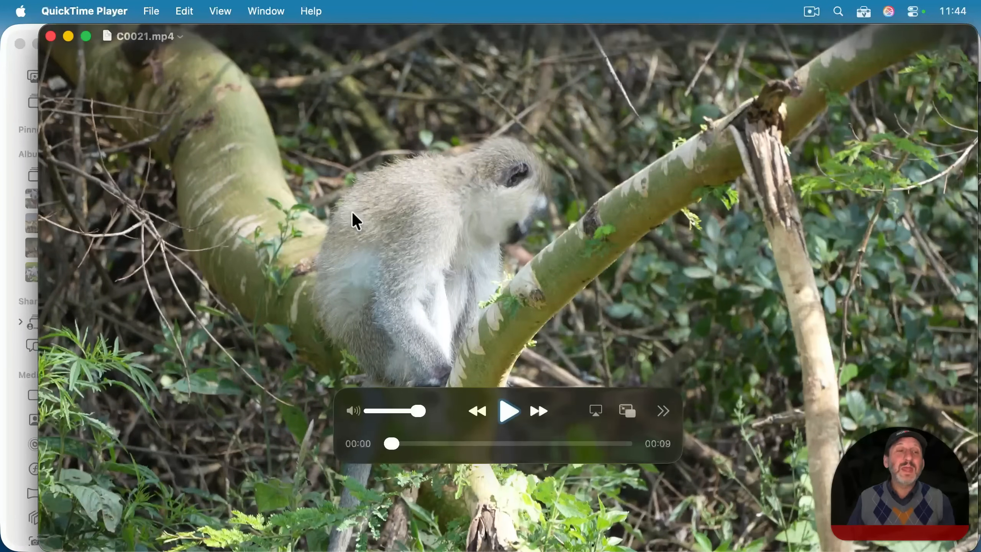
Step: Copy the monkey clip's 00:04 frame into Preview, share it to Photos, then discard it
drag(392, 444, 490, 443)
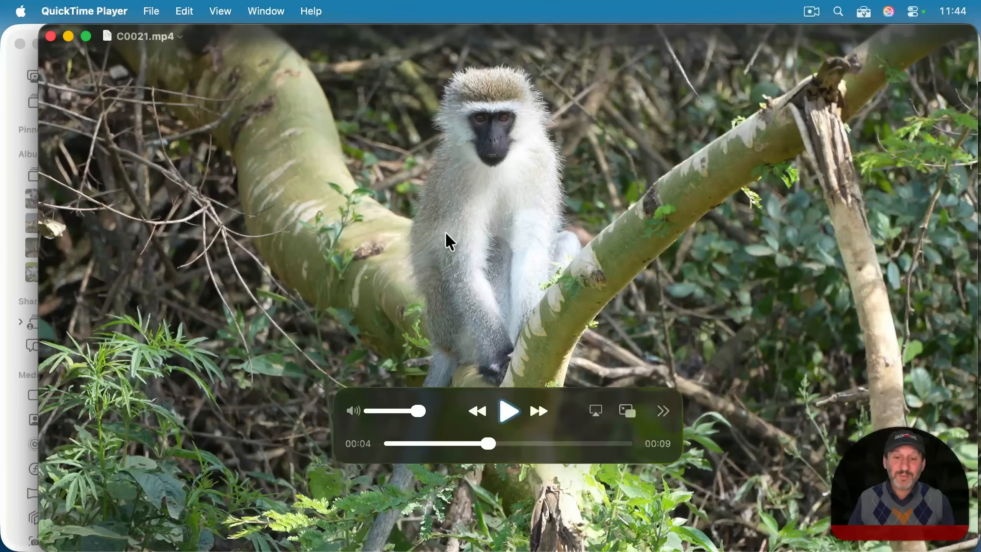
text(pr)
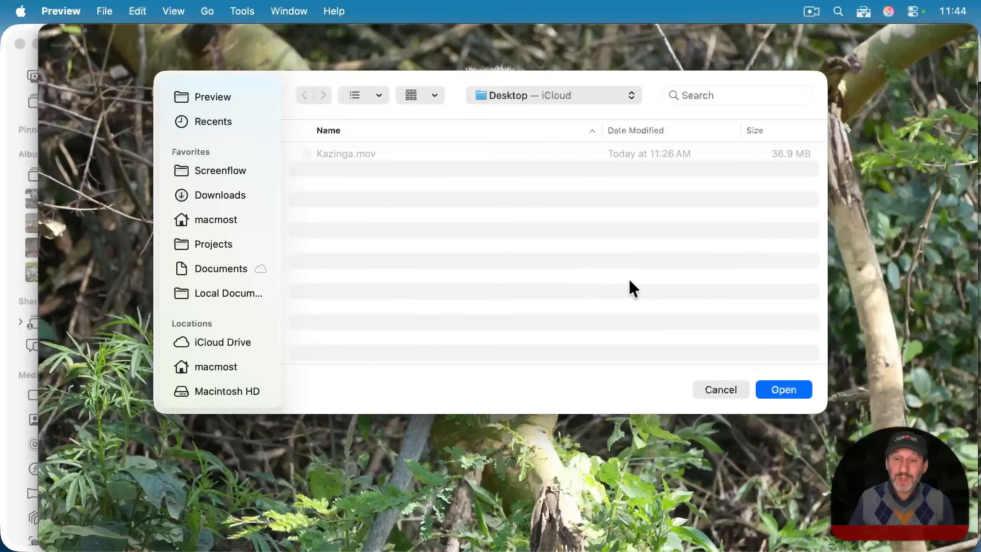
mouse_move(118, 43)
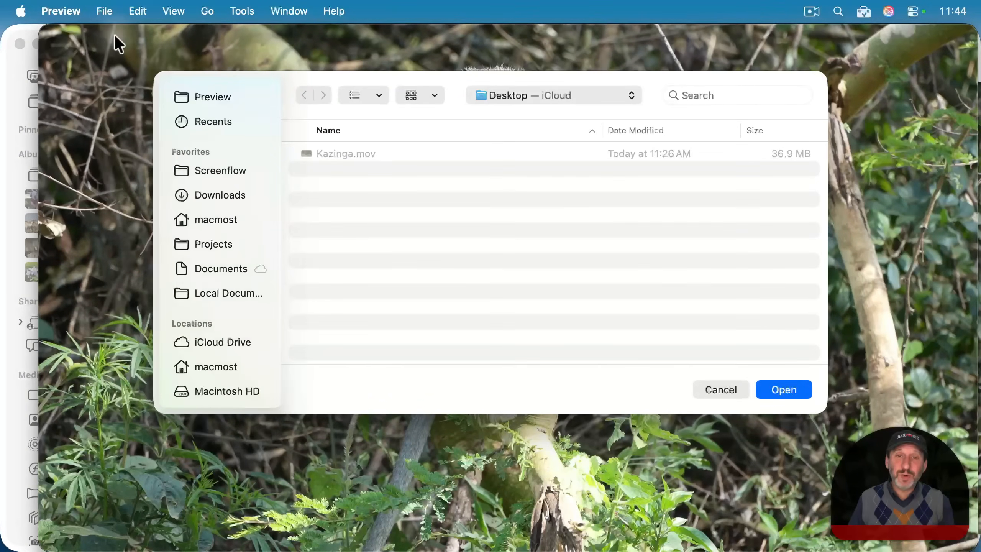
click(783, 390)
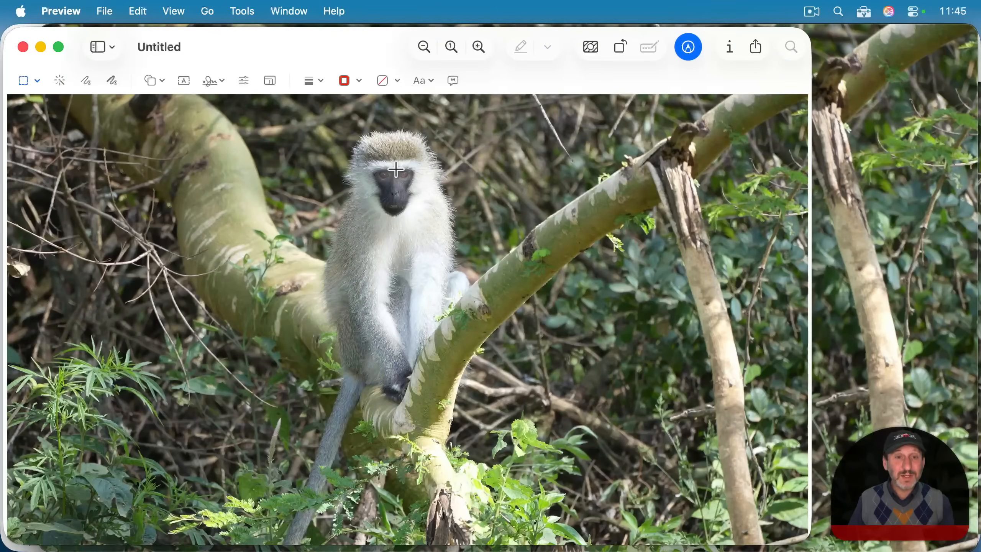
click(755, 46)
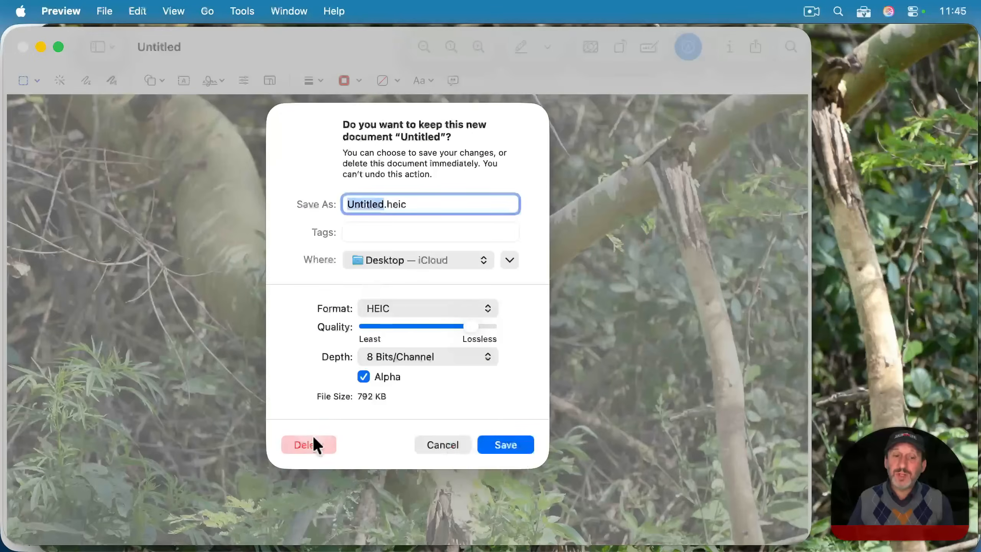
click(307, 445)
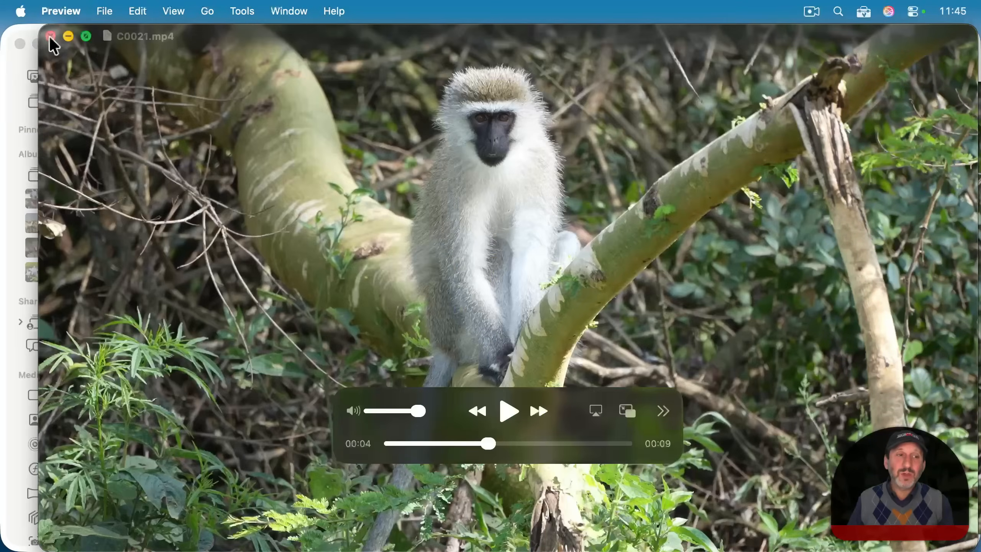
Step: Close the monkey clip, view its new photo's details, and open Kazinga.mov in Pixelmator Pro
click(50, 36)
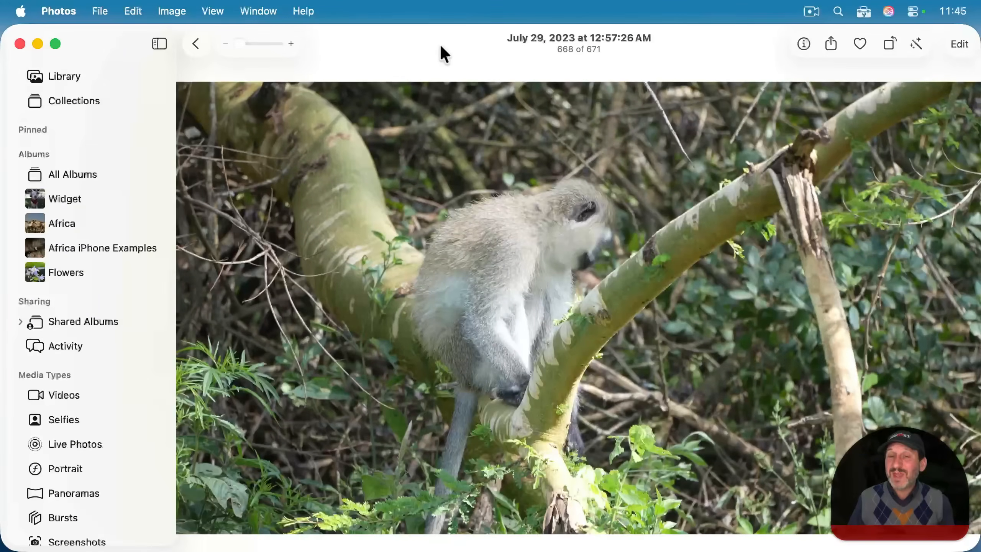
click(195, 44)
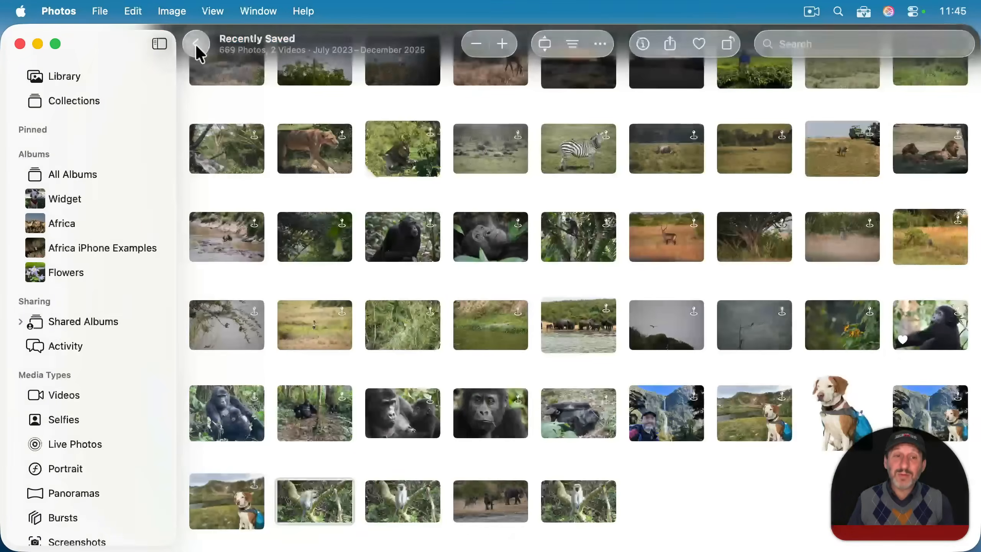
double_click(314, 501)
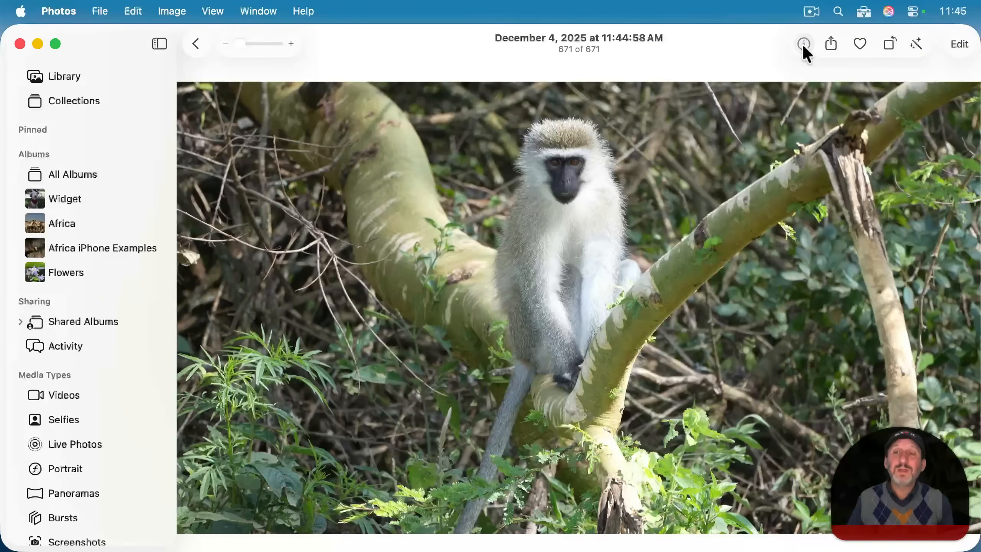
click(804, 43)
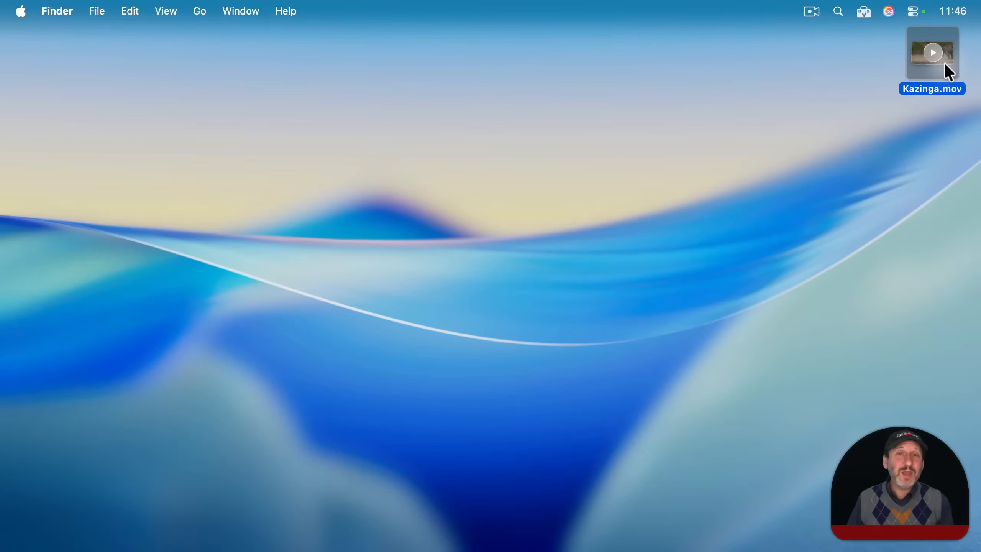
right_click(931, 53)
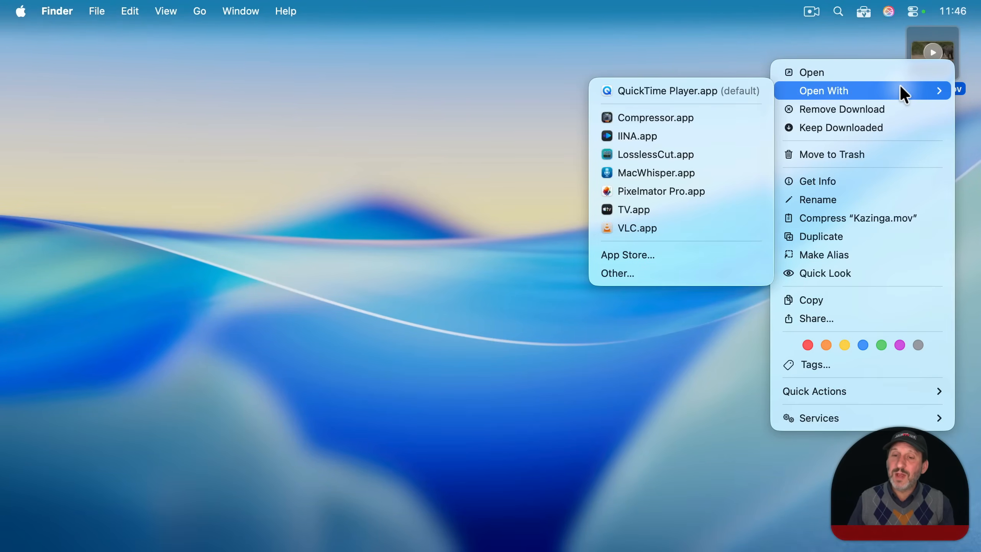
click(659, 191)
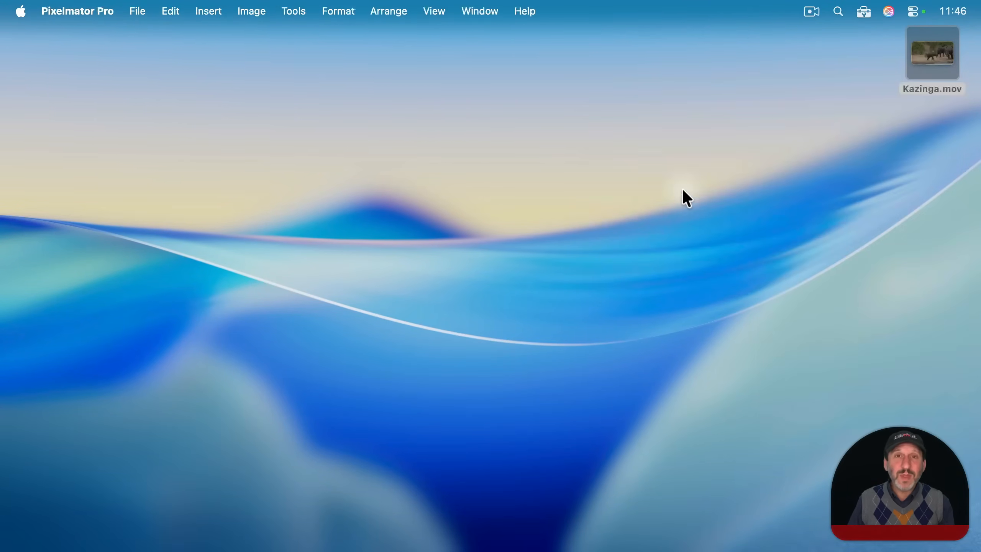
Step: Trim the Kazinga video layer from 18 to 12 seconds, landing on the running elephant calves
double_click(932, 53)
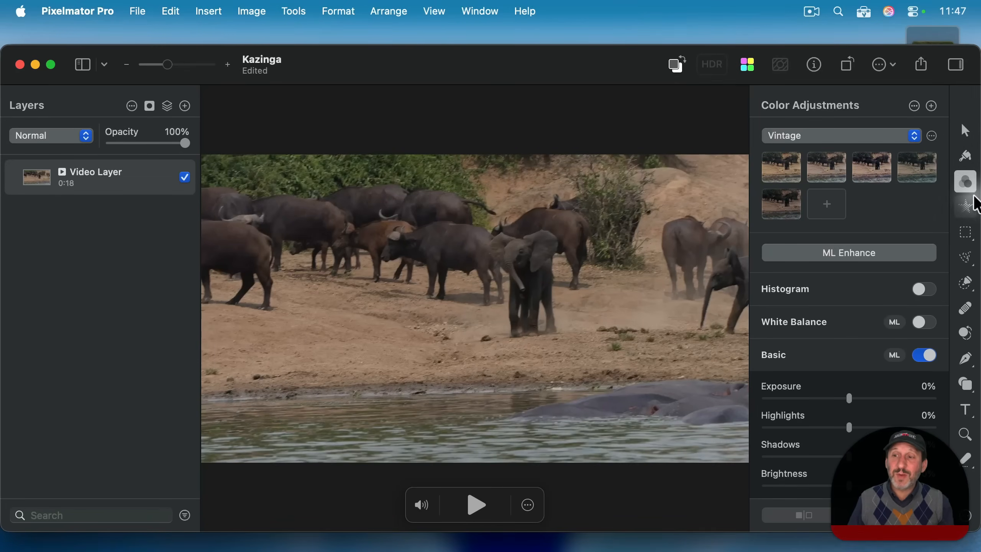
mouse_move(477, 299)
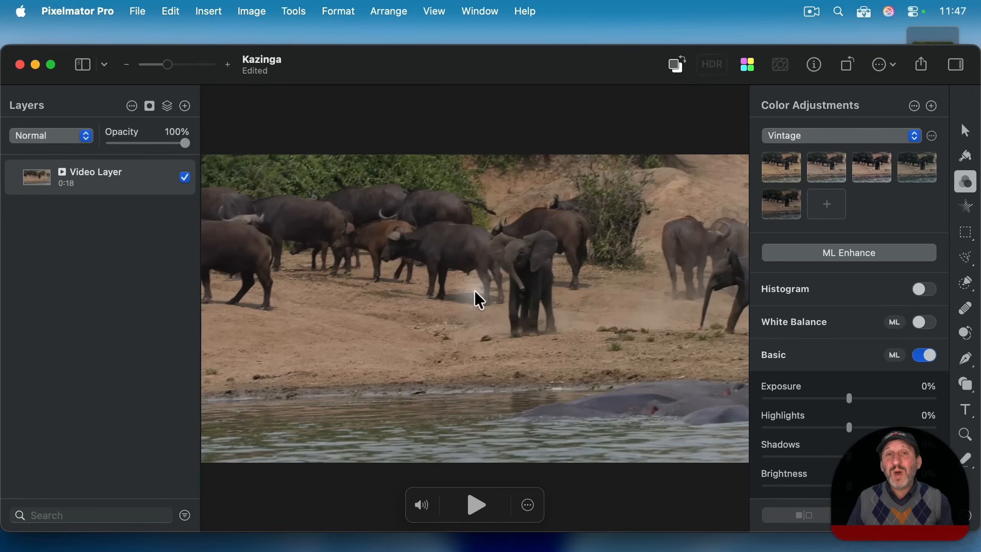
mouse_move(523, 466)
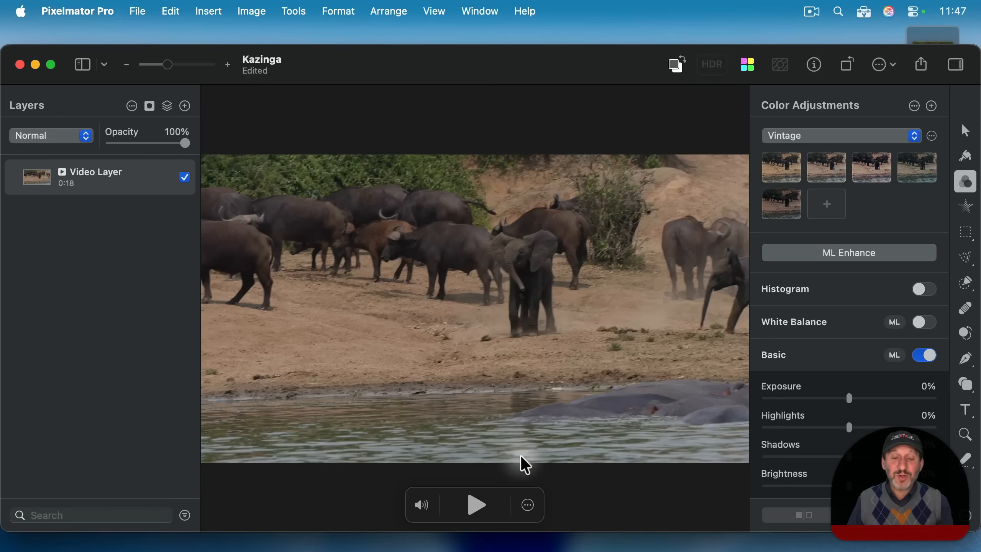
mouse_move(638, 447)
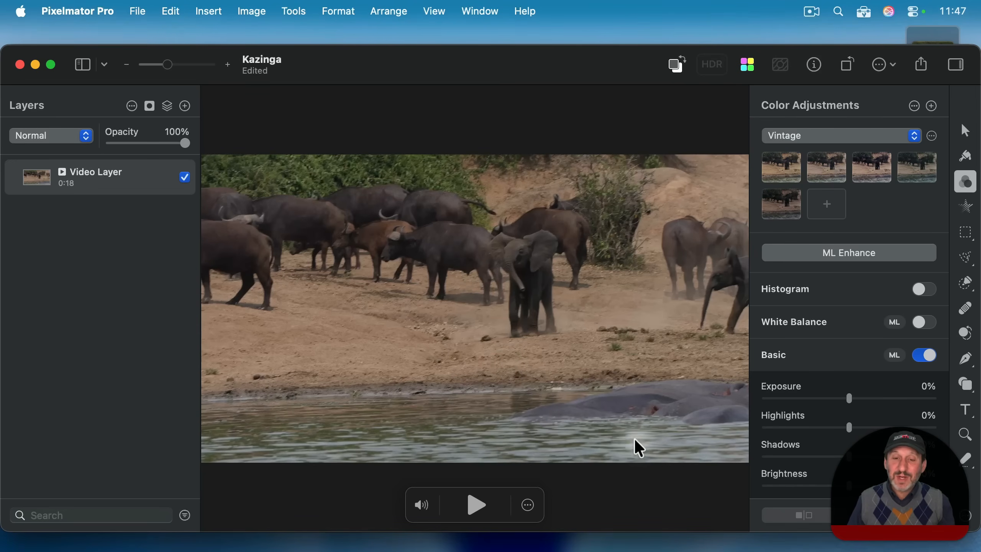
mouse_move(527, 505)
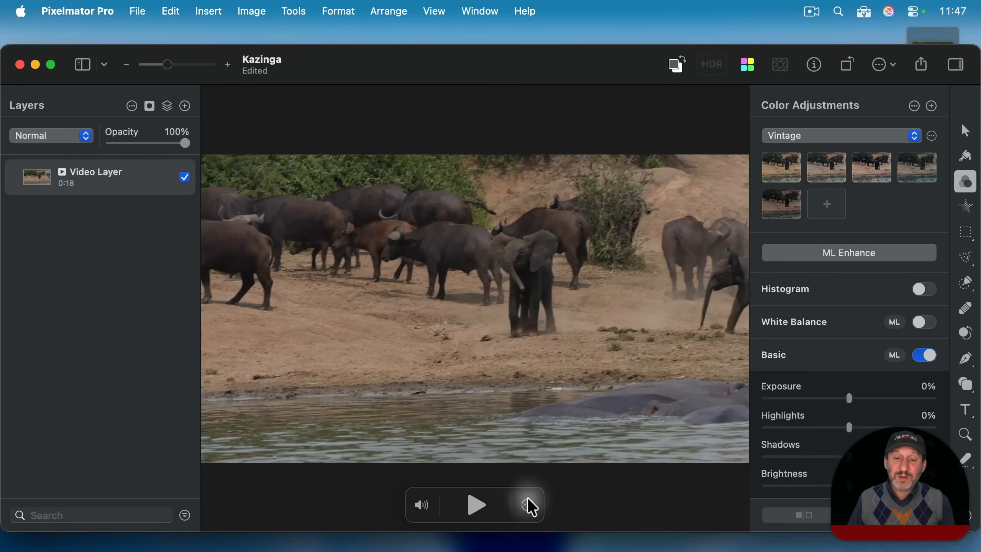
click(528, 505)
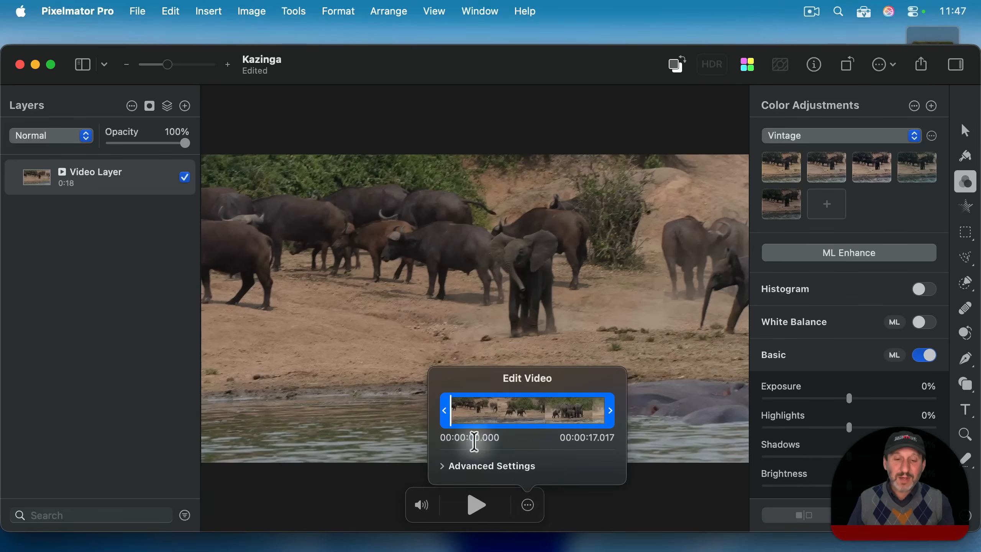
drag(444, 410, 479, 410)
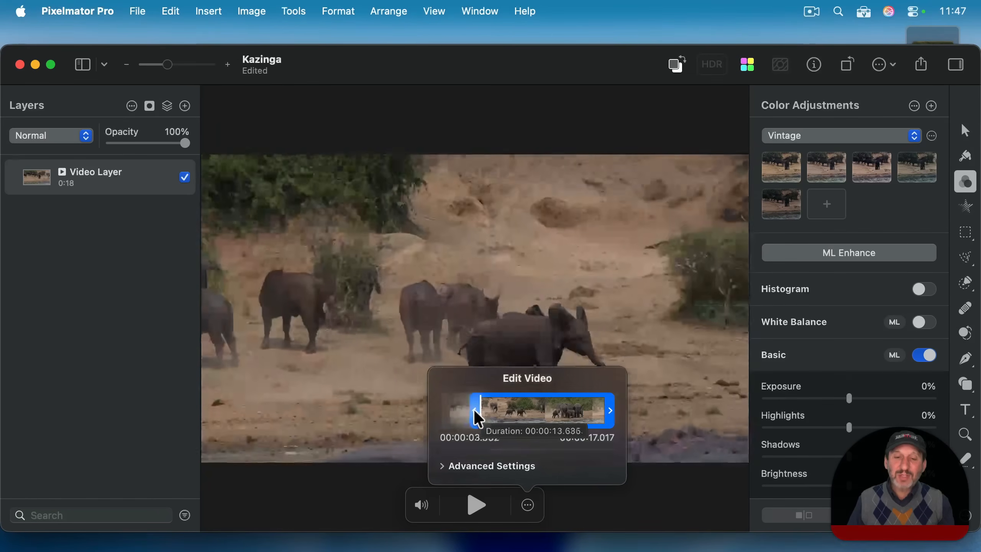
drag(479, 411, 495, 411)
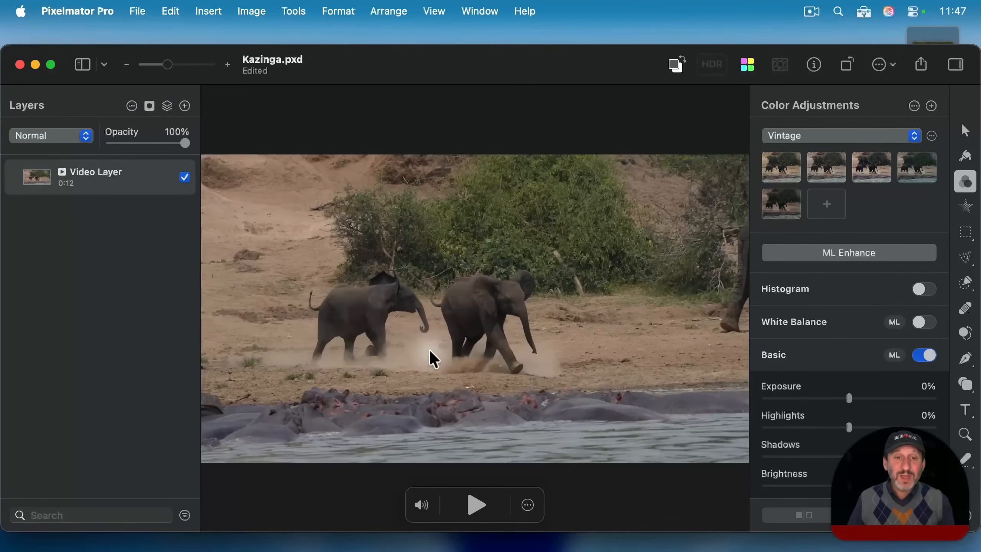
mouse_move(128, 181)
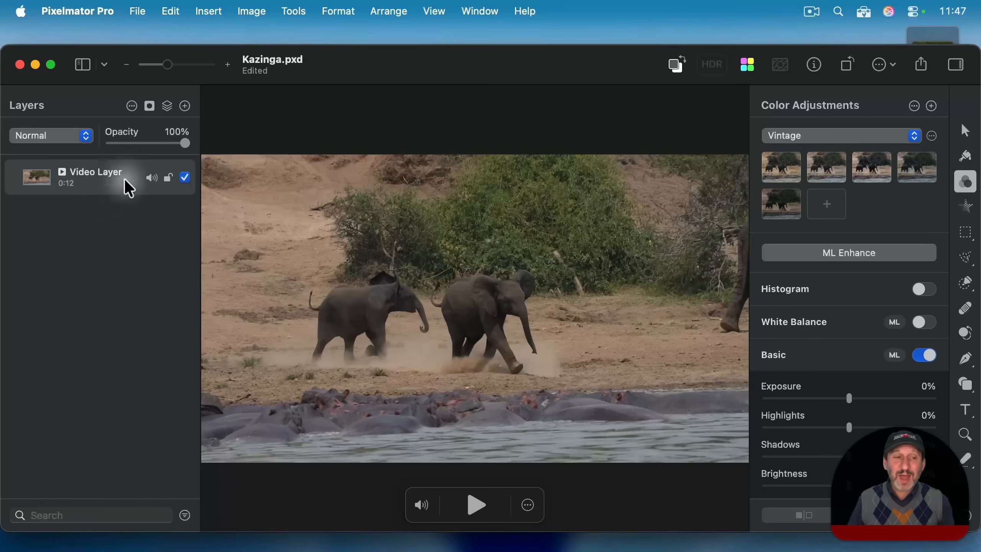
mouse_move(432, 236)
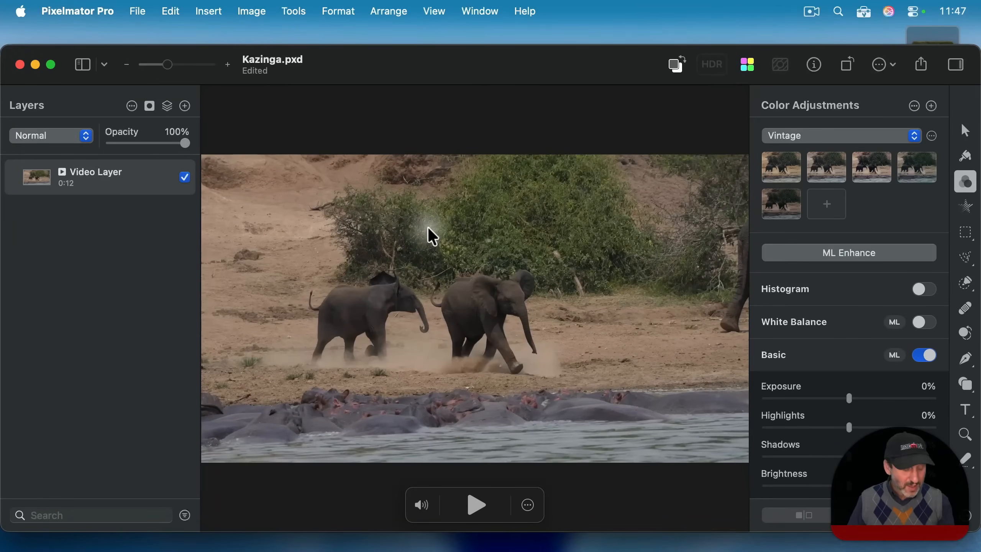
Step: Copy the elephant frame and make a new 1920 × 1080 document from the clipboard
key(cmd+a)
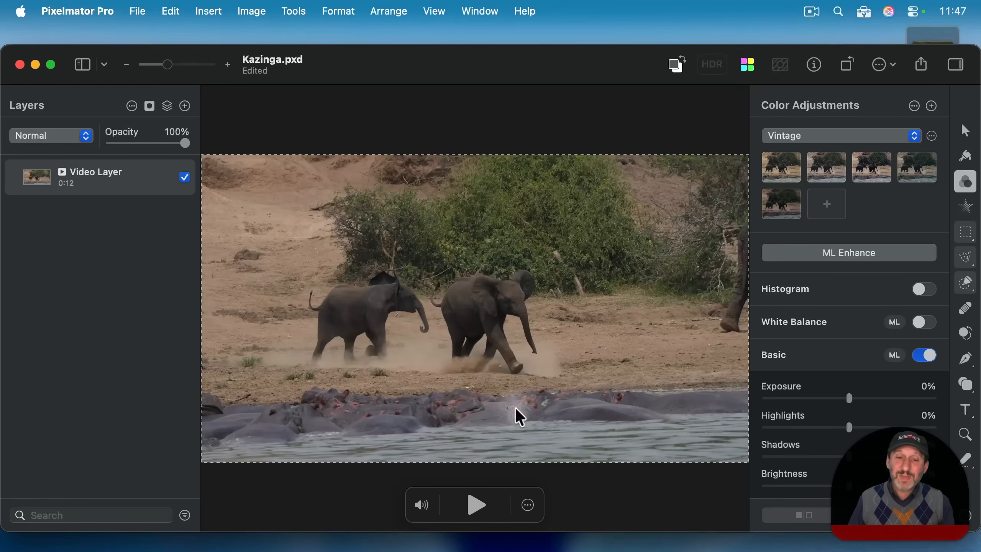
mouse_move(347, 234)
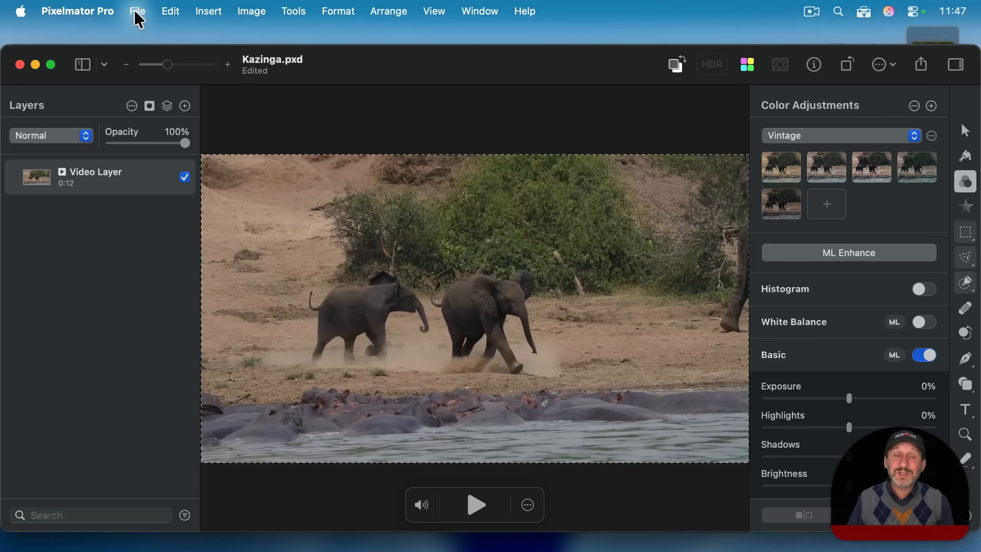
click(137, 11)
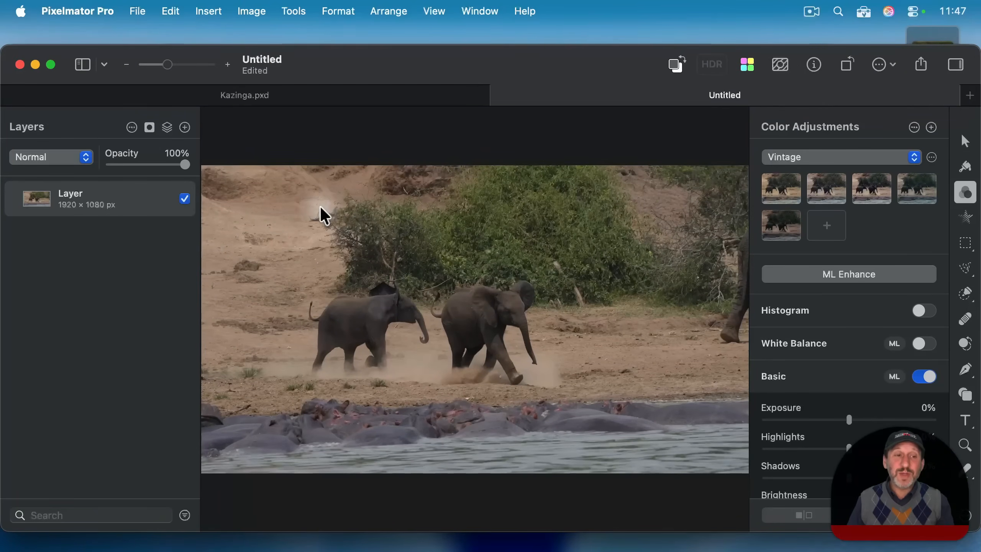
Step: Review the save formats, cancel saving, and share the elephant still to Photos
key(cmd+s)
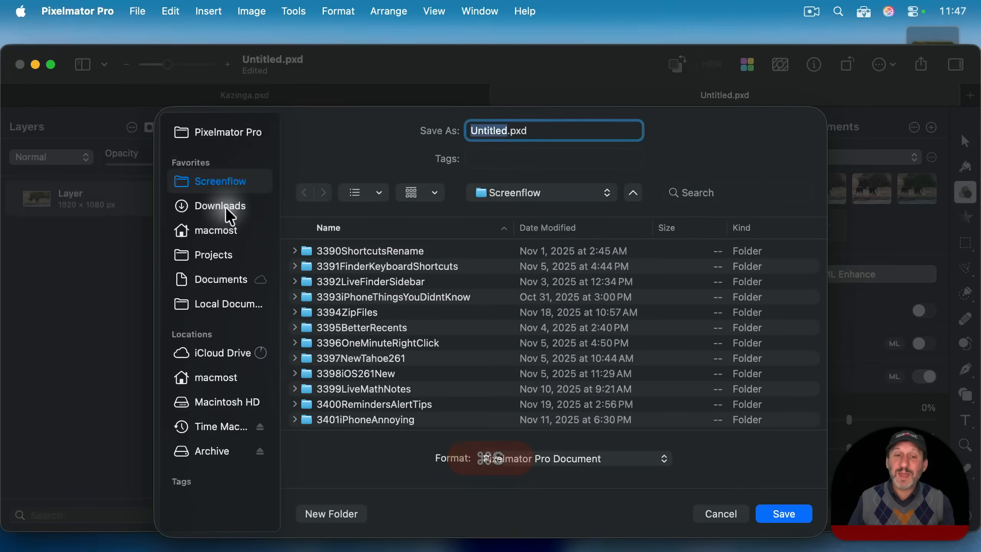
click(559, 458)
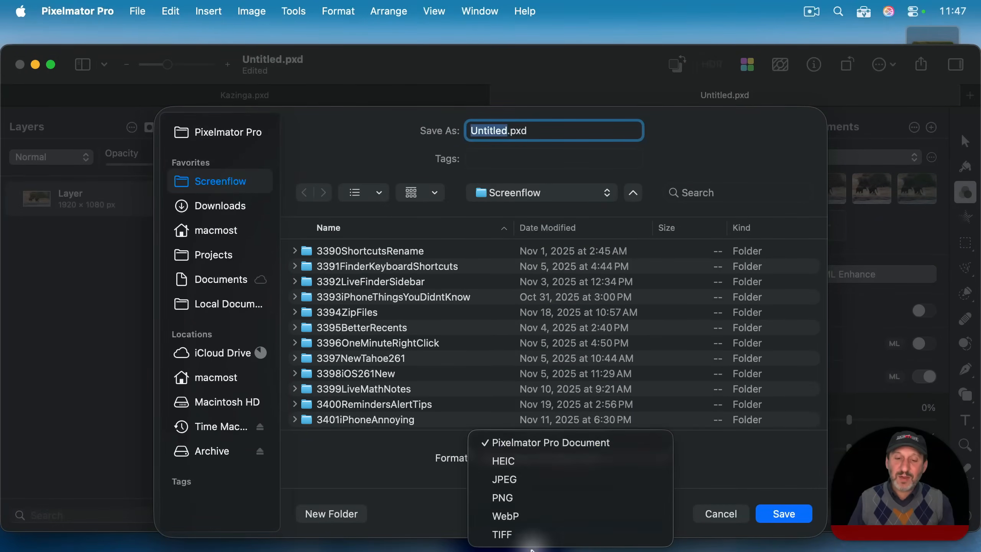
click(720, 513)
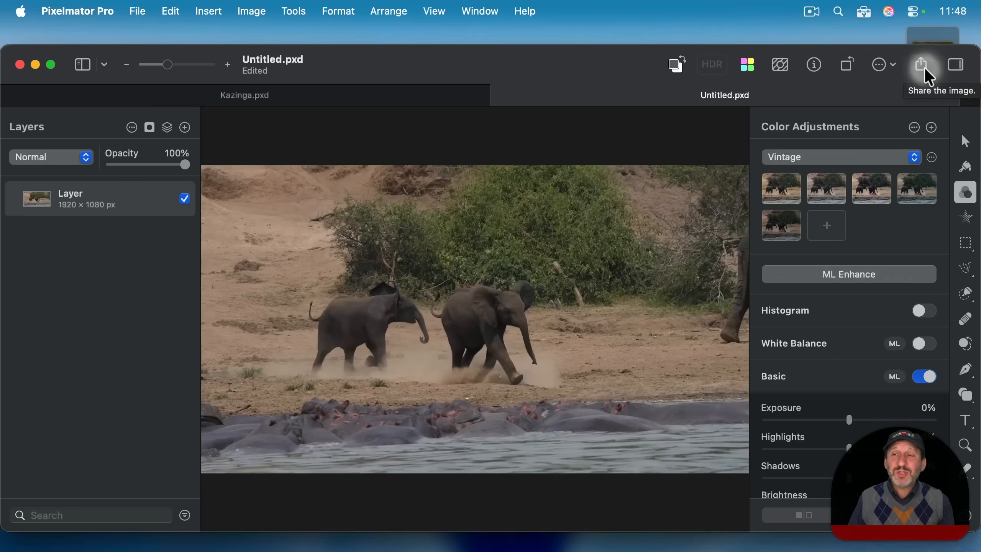
click(921, 64)
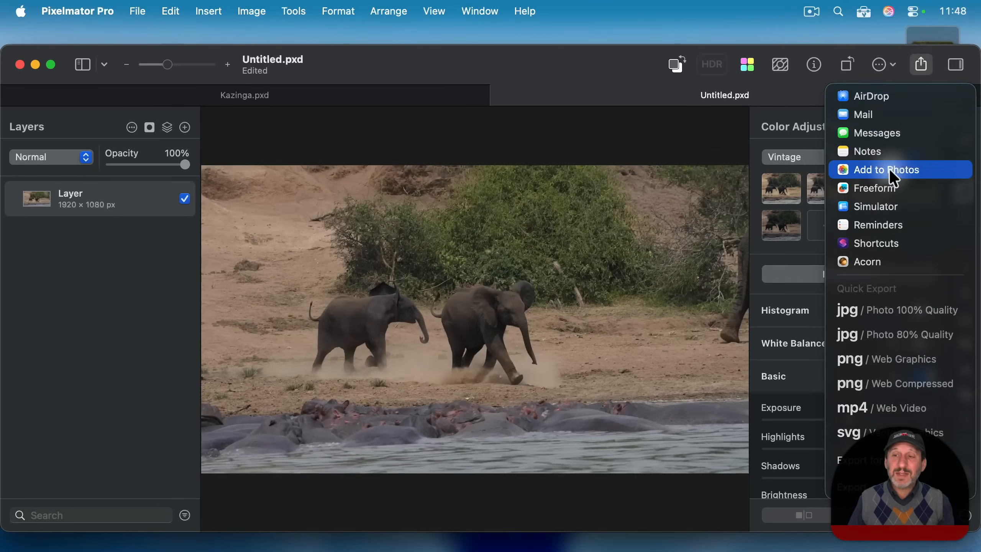
click(887, 169)
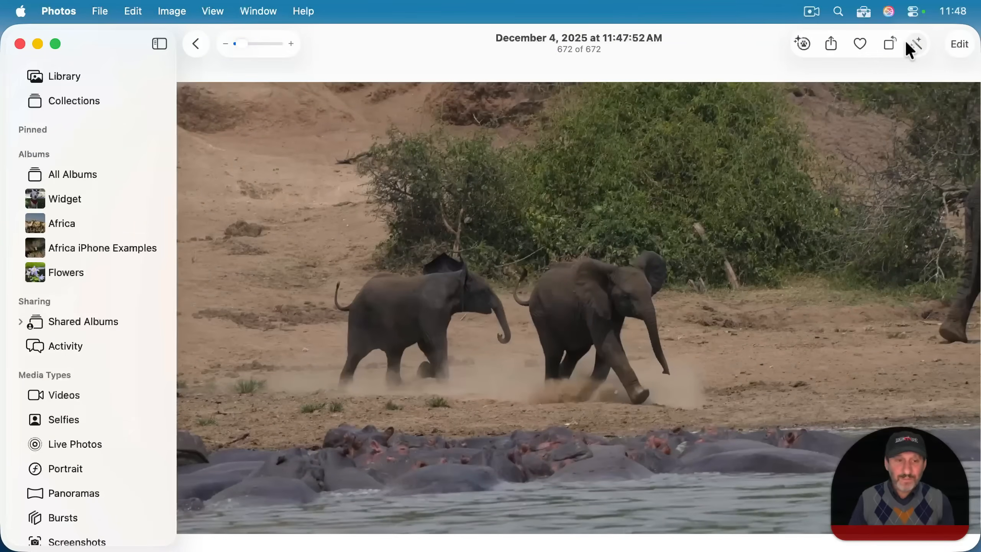
Step: Display the monkey photo, item 668 of 672, with the Screenshot toolbar open
click(915, 44)
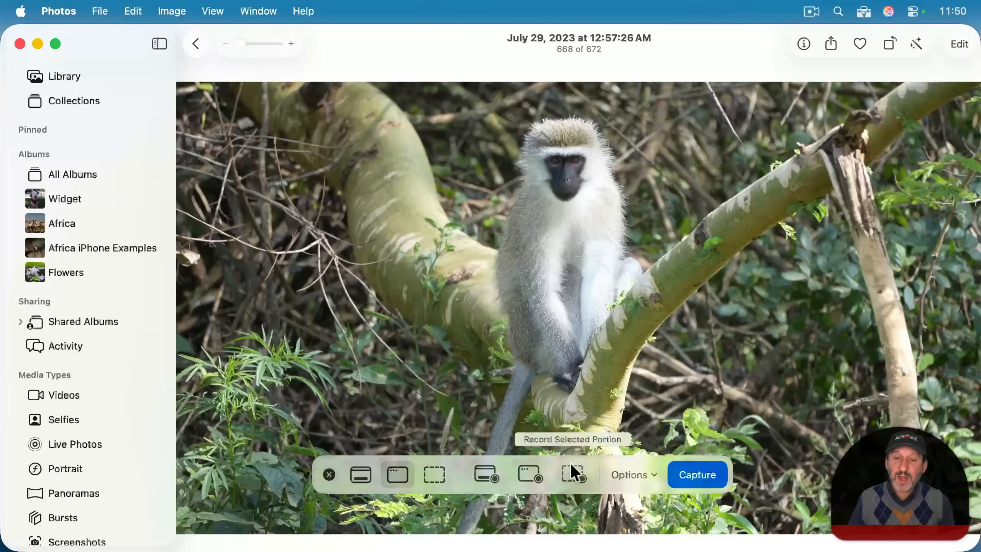
mouse_move(434, 475)
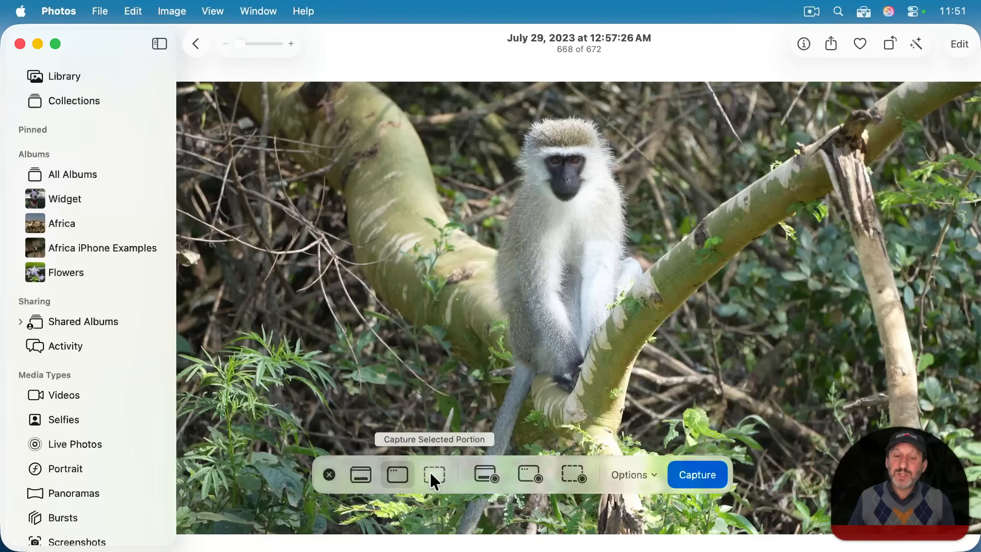
Step: Draw a capture region around the sitting monkey and review Options showing Preview as destination
click(434, 474)
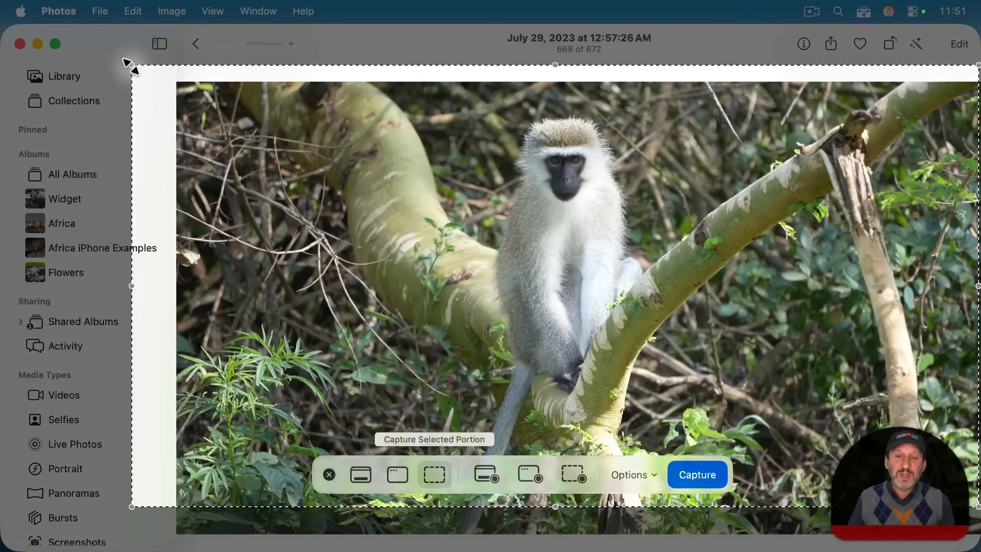
drag(132, 65, 428, 97)
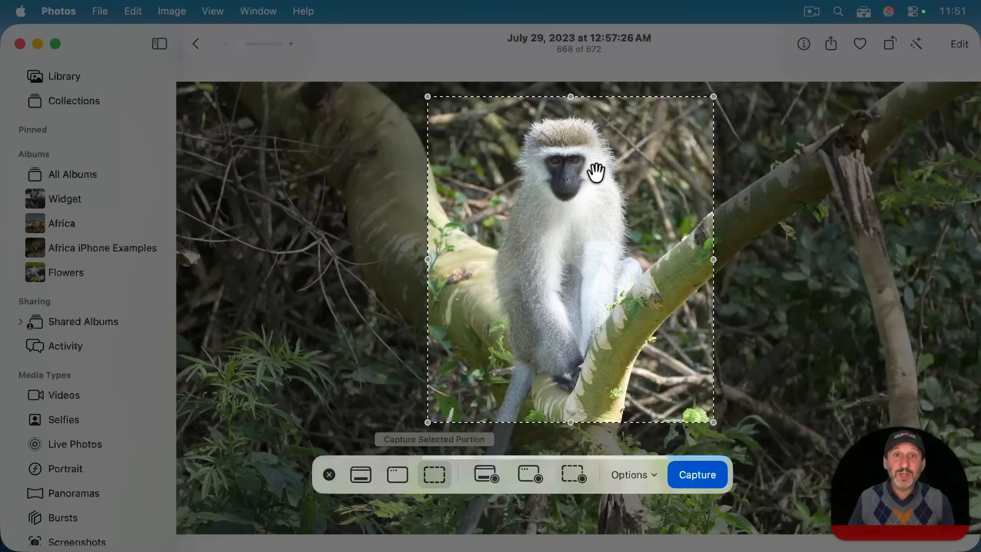
mouse_move(597, 332)
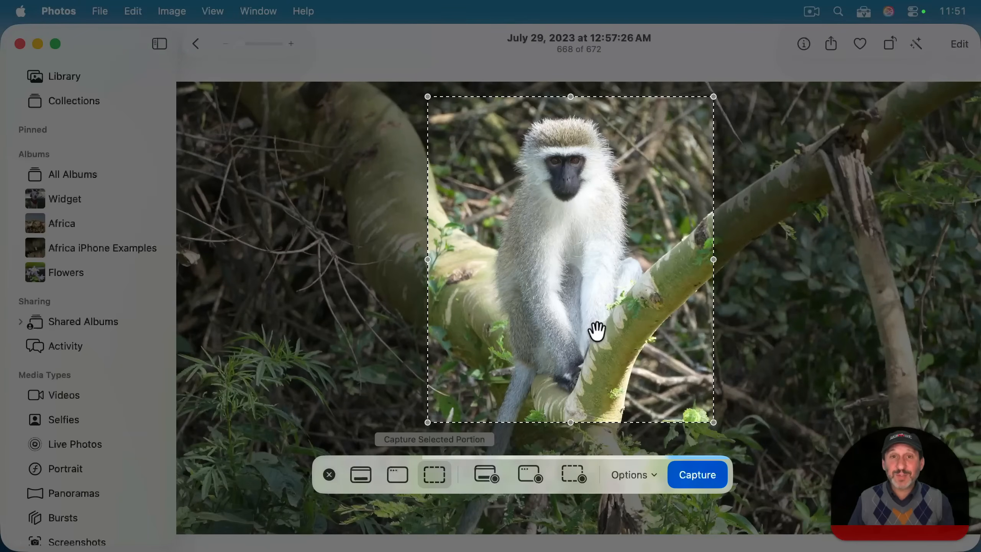
mouse_move(574, 339)
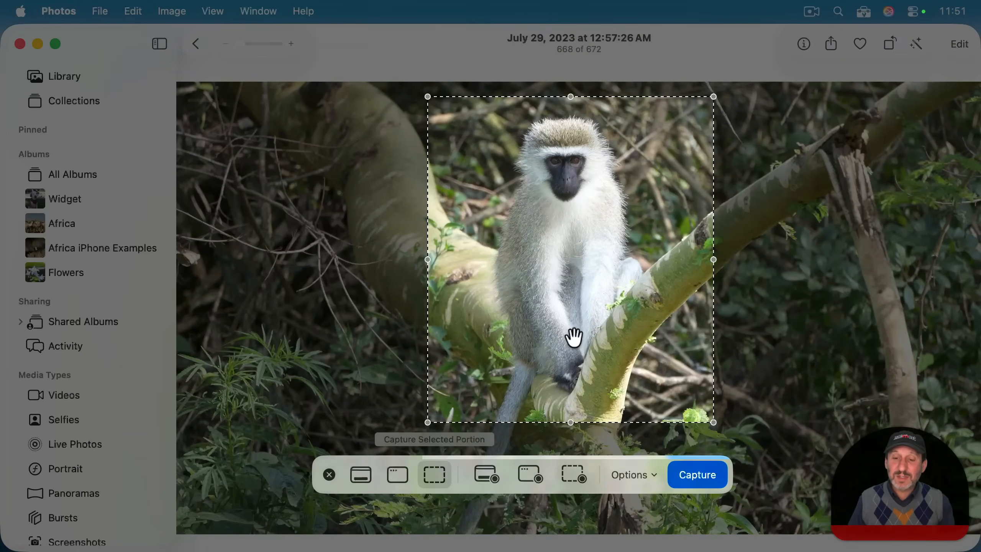
click(630, 475)
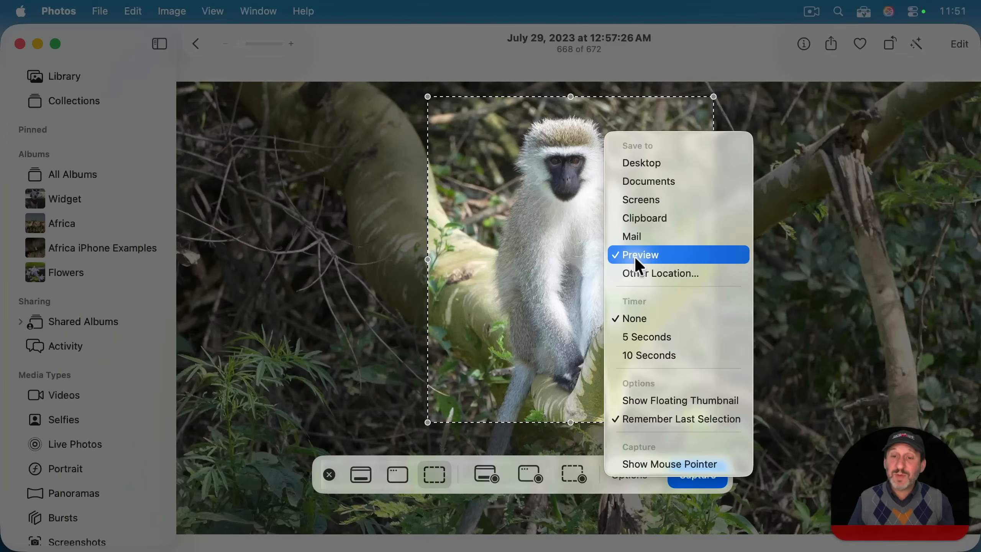
mouse_move(638, 236)
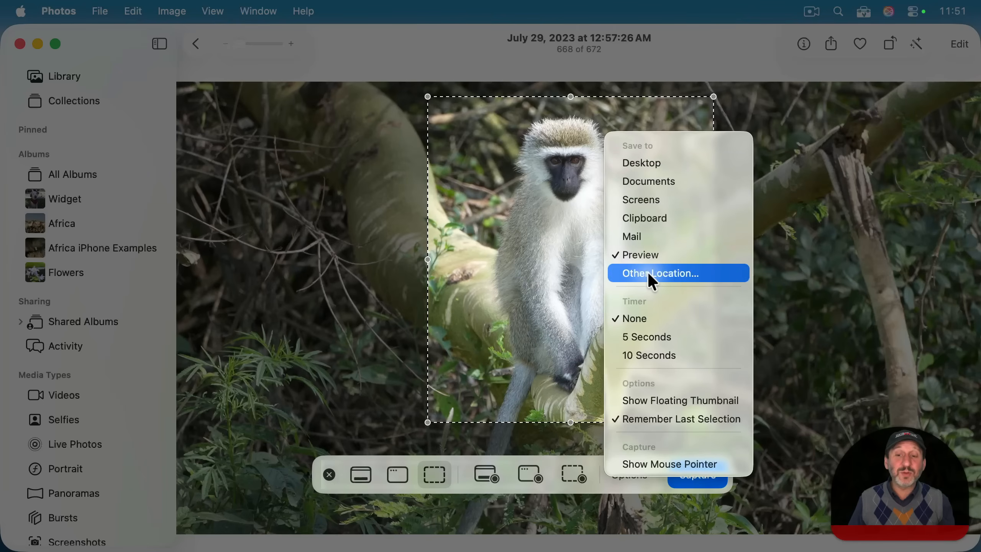
mouse_move(682, 401)
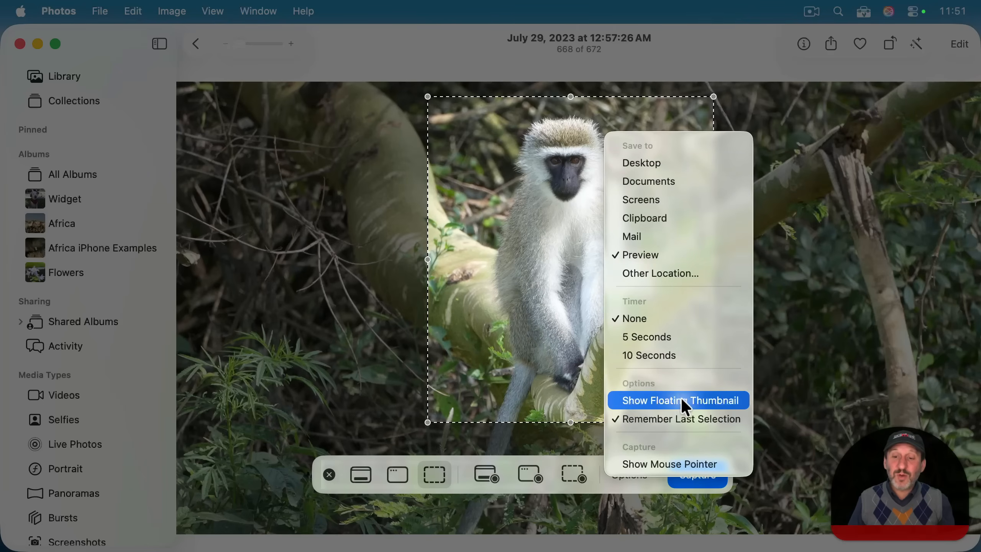